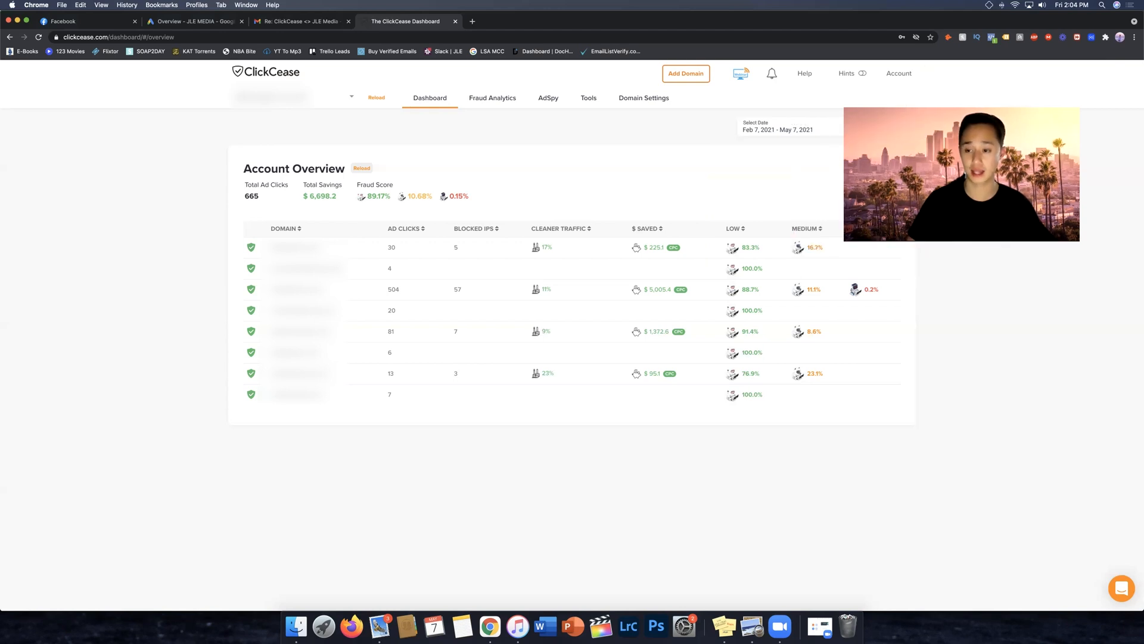
mouse_move(474, 431)
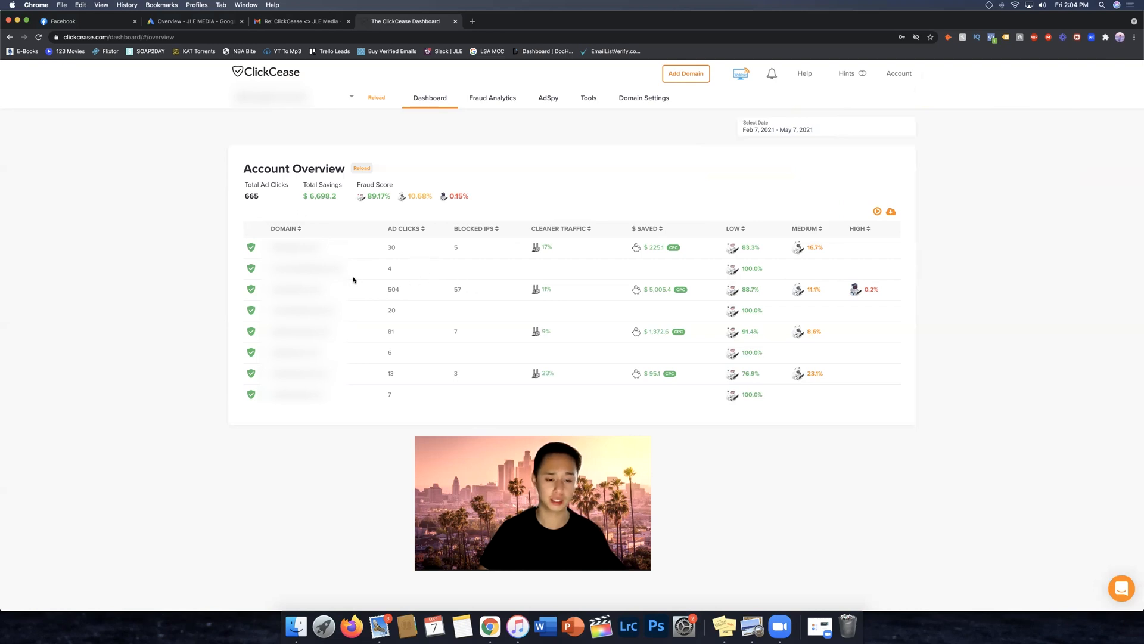
mouse_move(455, 418)
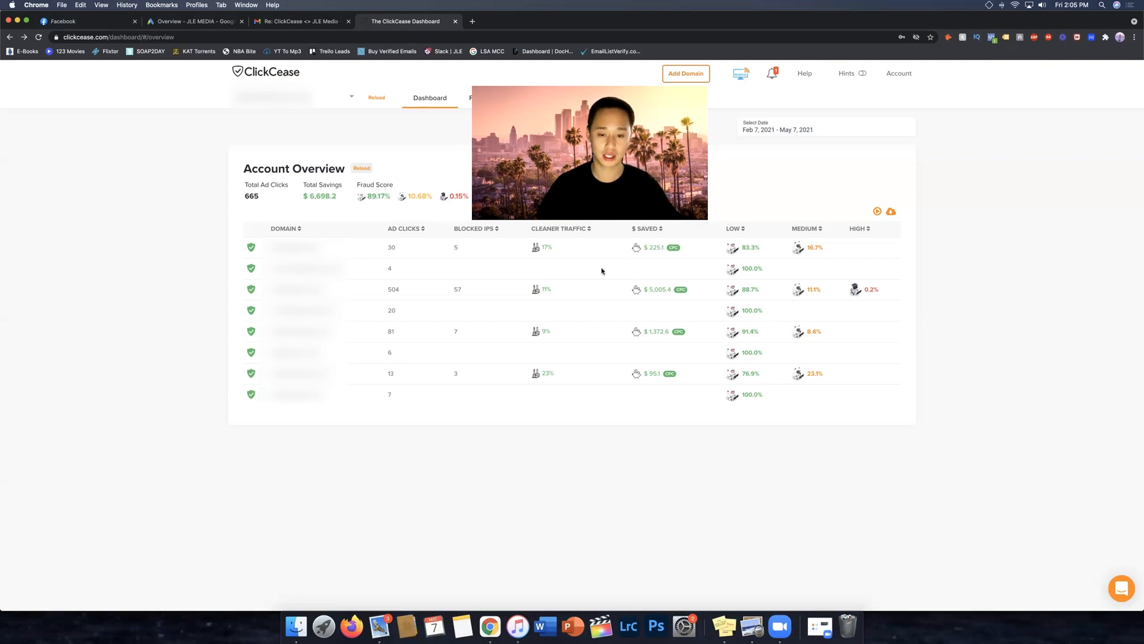
mouse_move(544, 296)
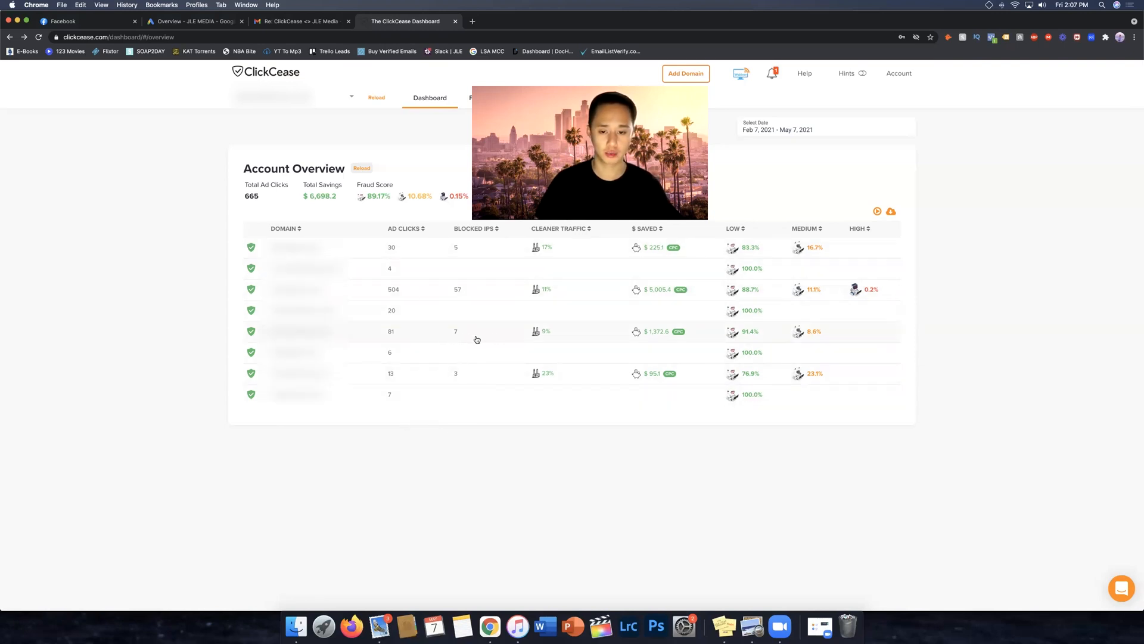
mouse_move(549, 340)
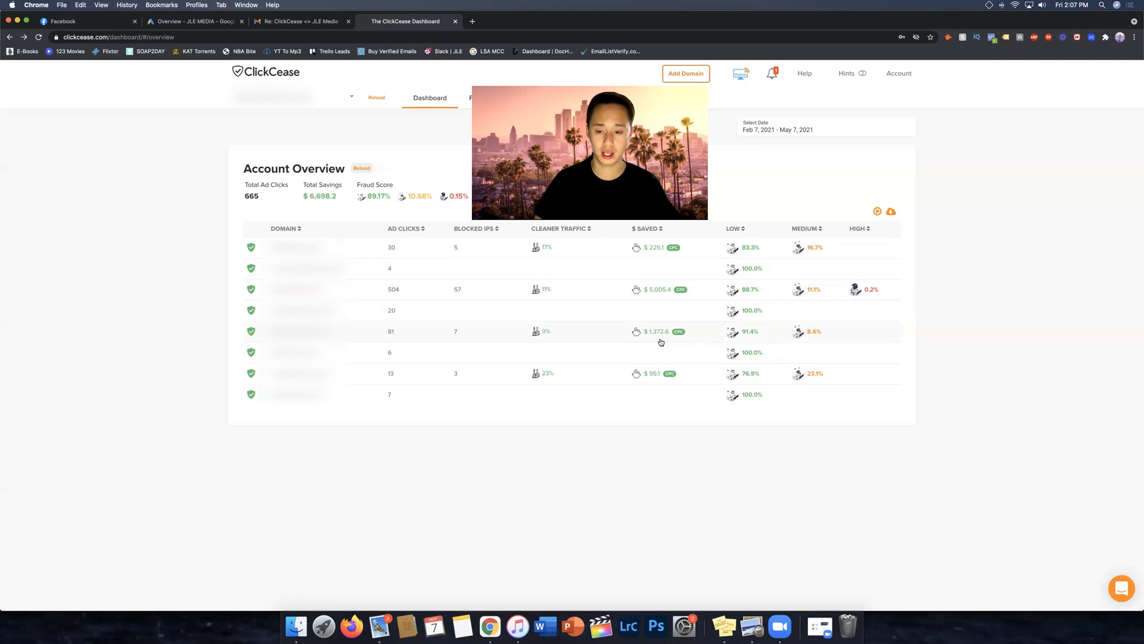
mouse_move(935, 289)
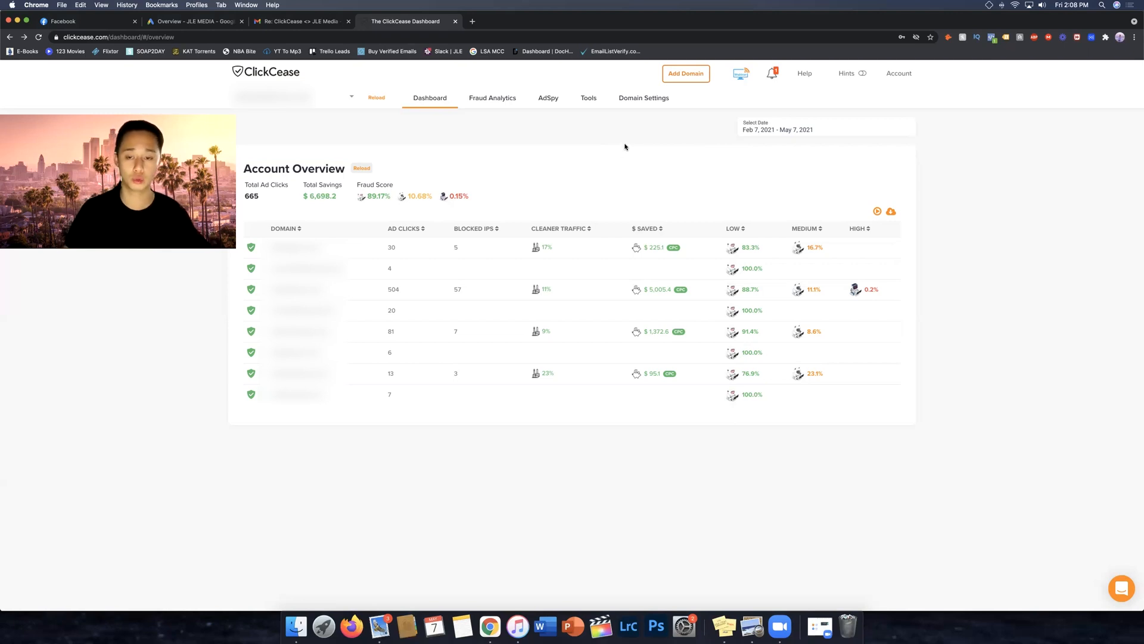
Step: Enter mrchiro.com in the Add Domain form and submit it
click(685, 72)
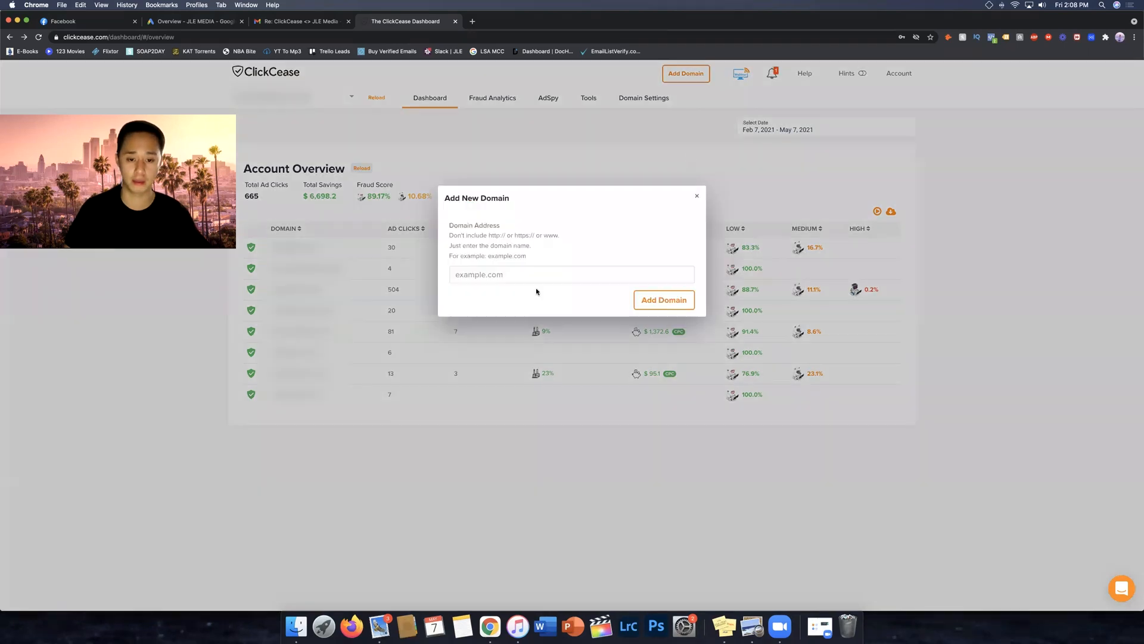
click(571, 274)
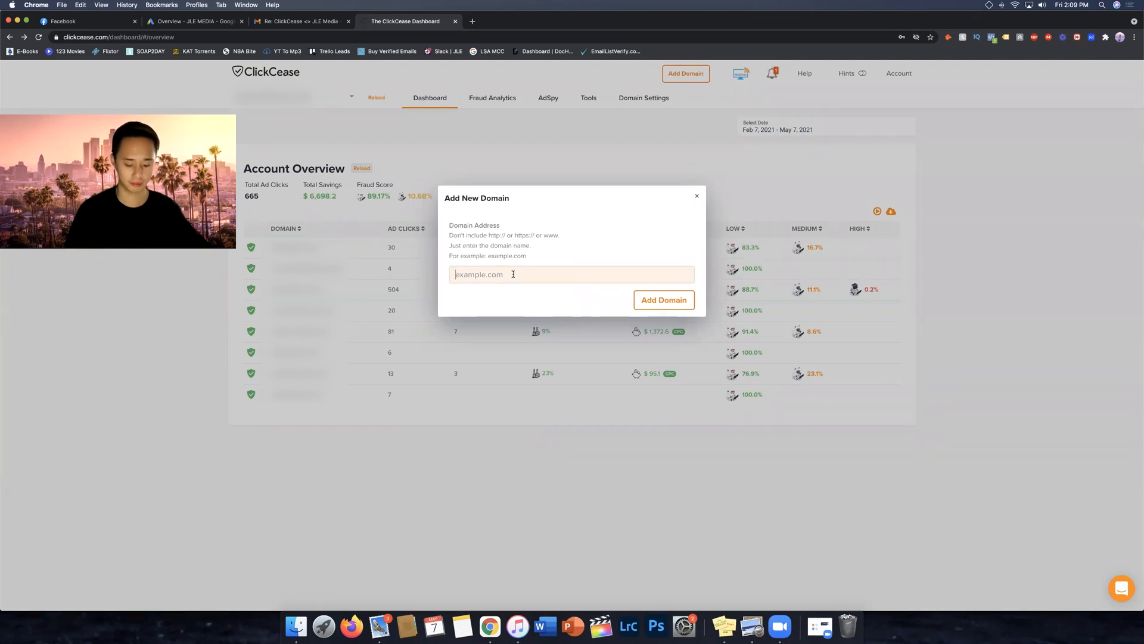
text(mrchiro.com)
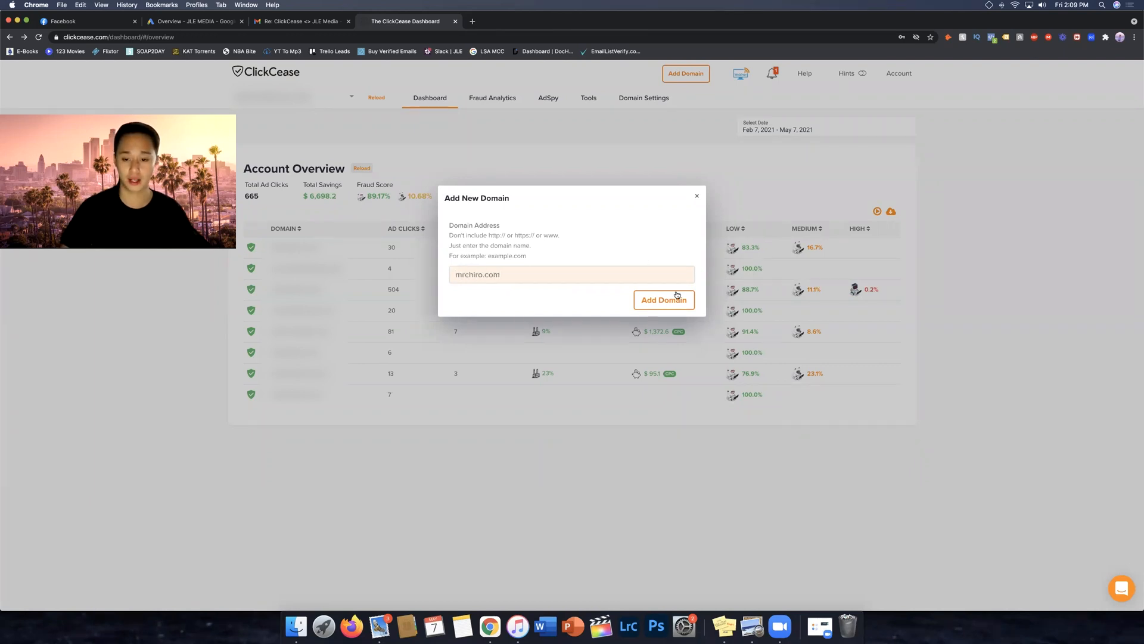
click(663, 300)
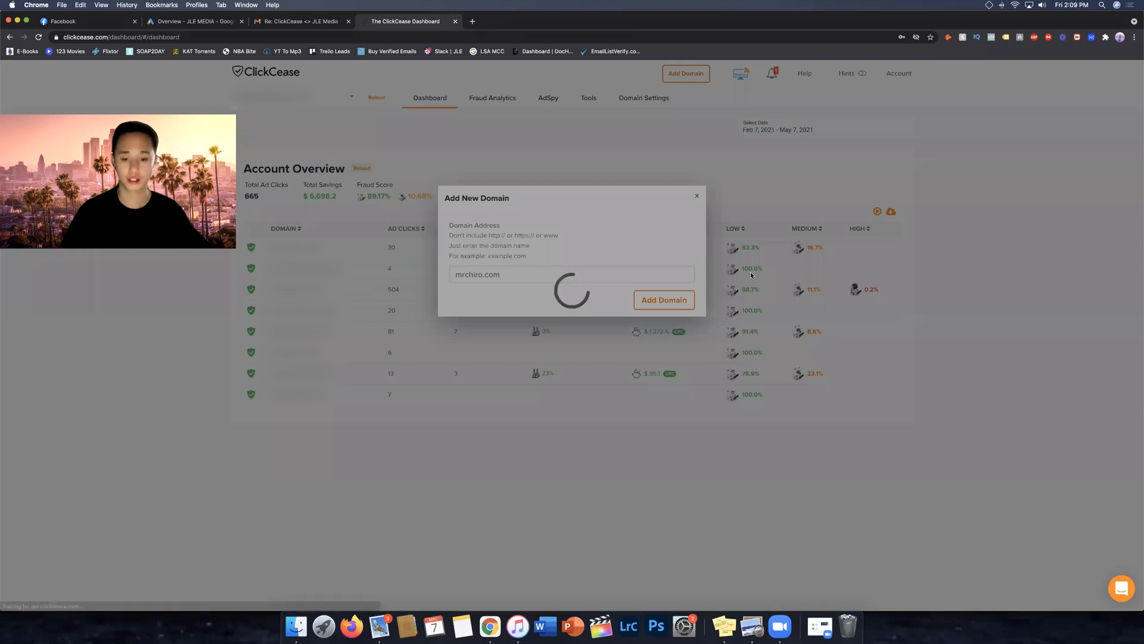
click(662, 300)
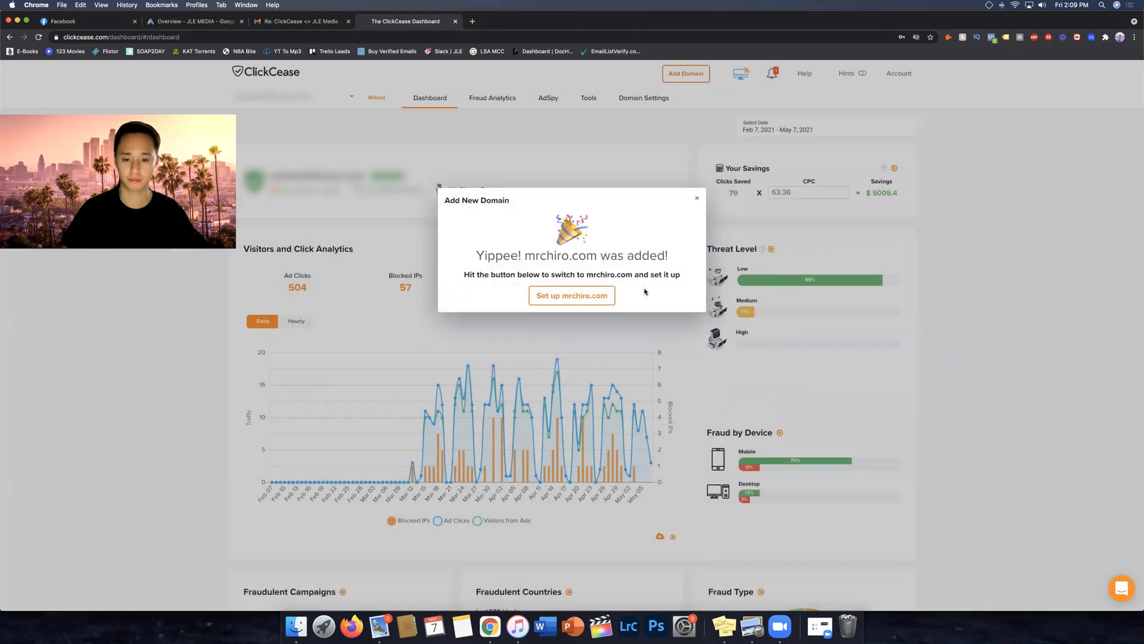
Step: Open the mrchiro.com setup page, then return to the dashboard's Account Overview
click(572, 295)
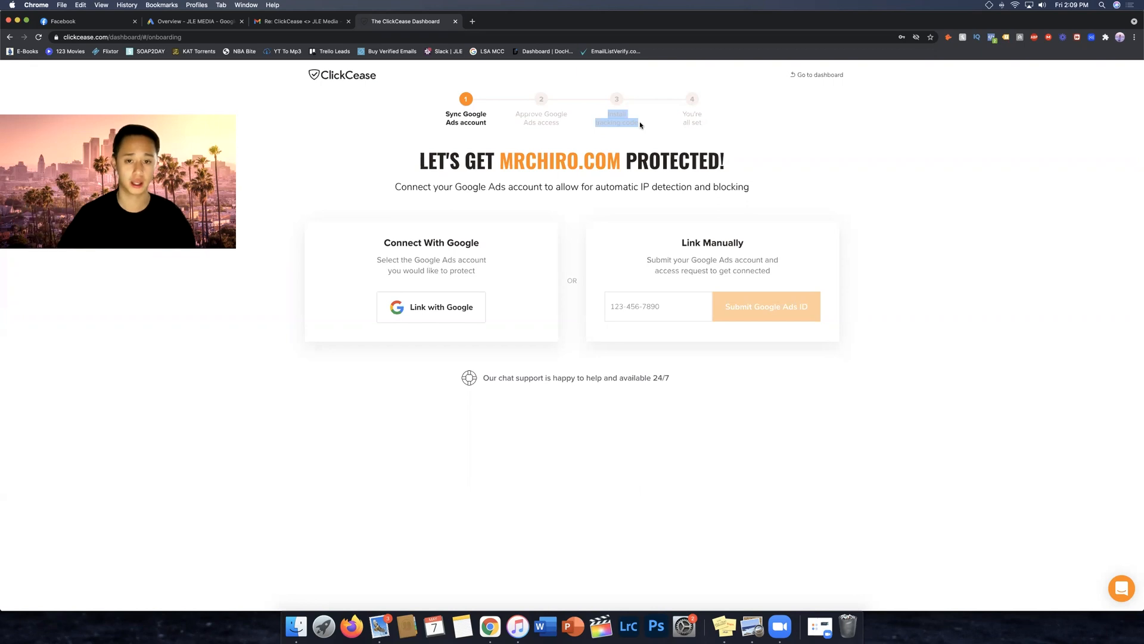
click(817, 75)
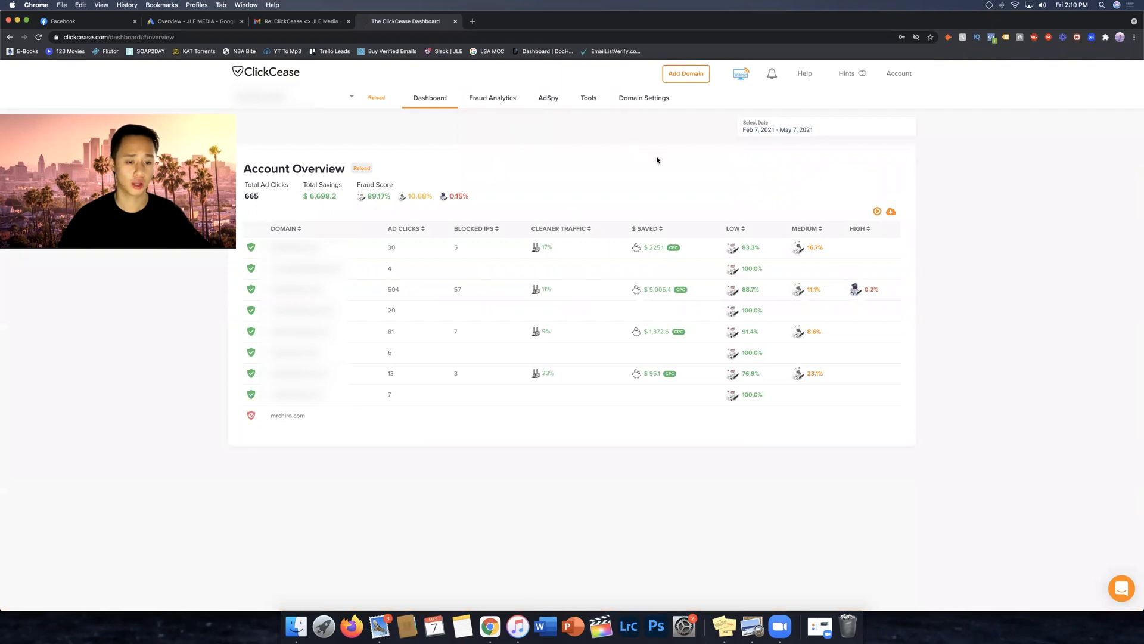
mouse_move(522, 133)
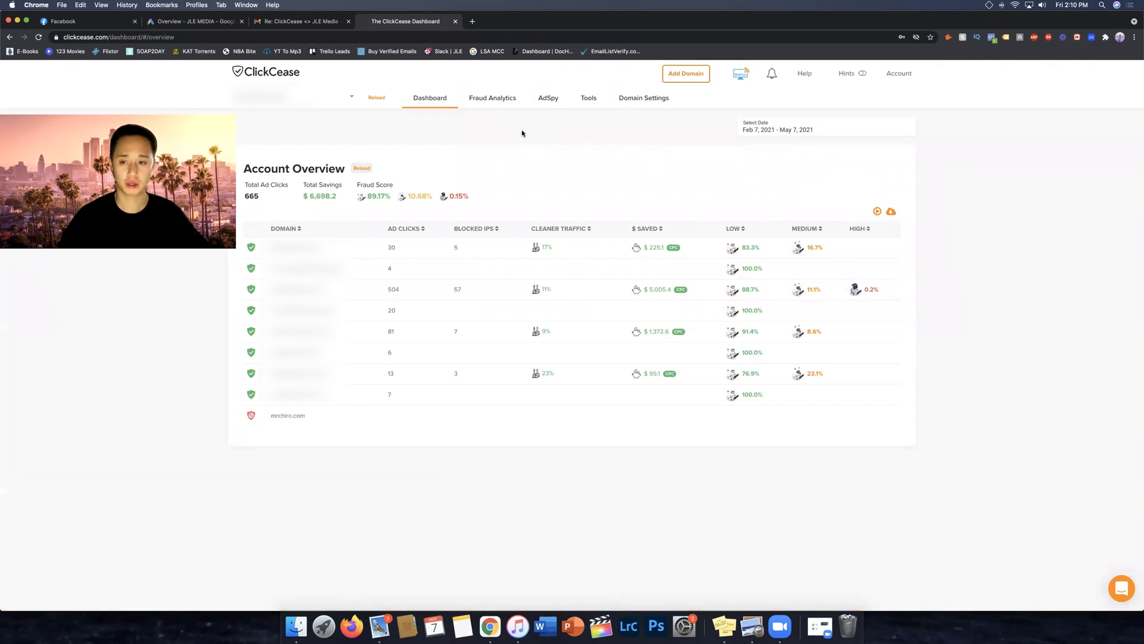
click(493, 97)
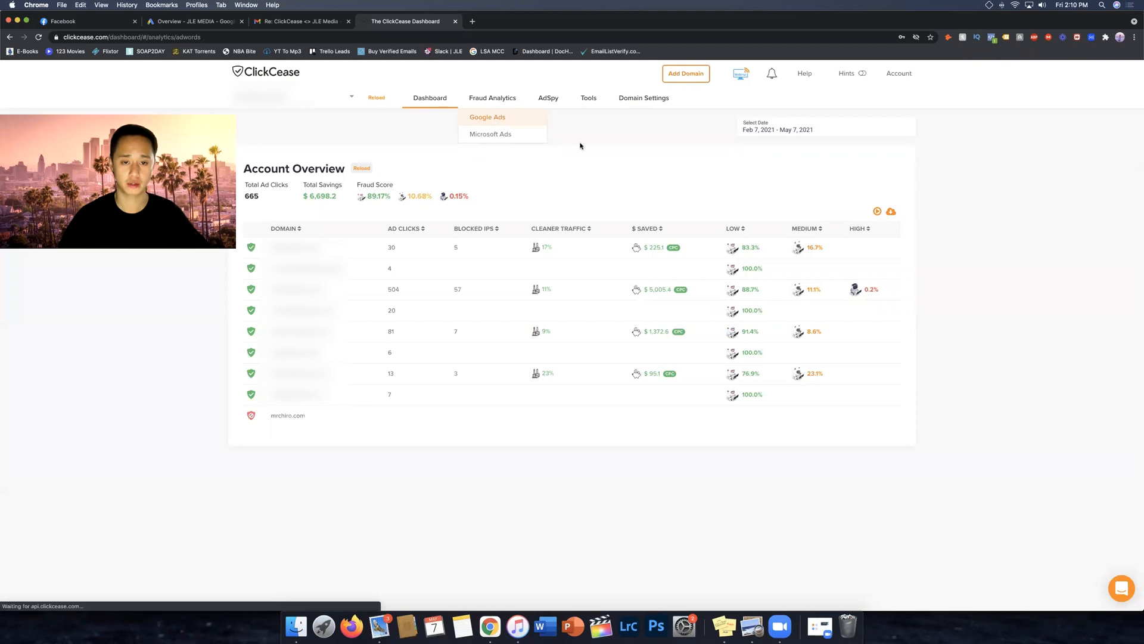
click(487, 117)
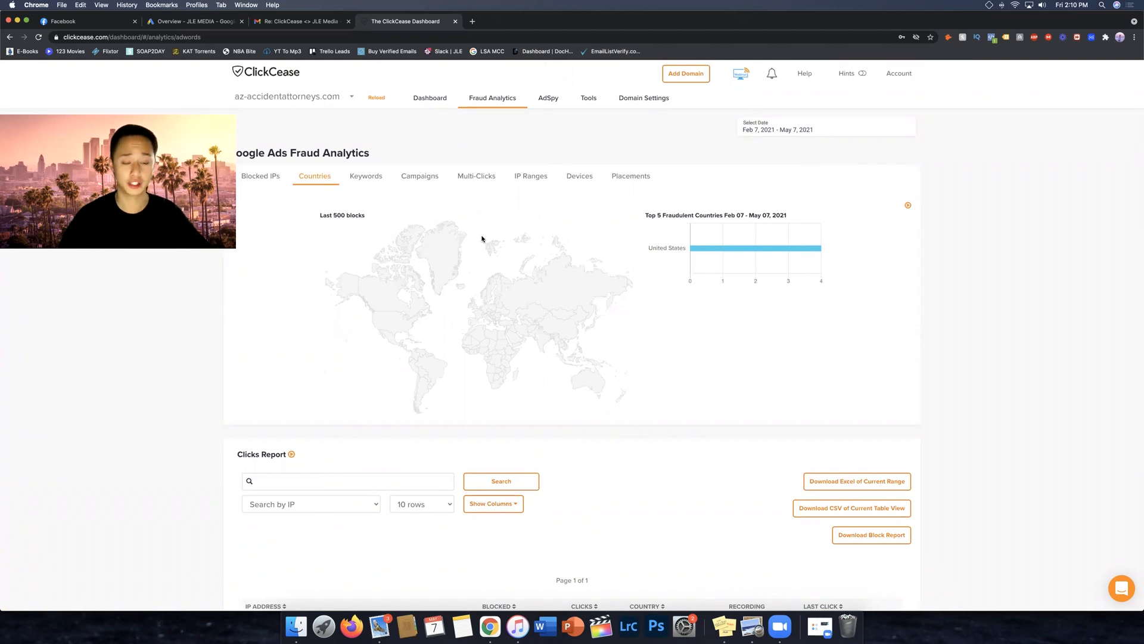
scroll(down, 3)
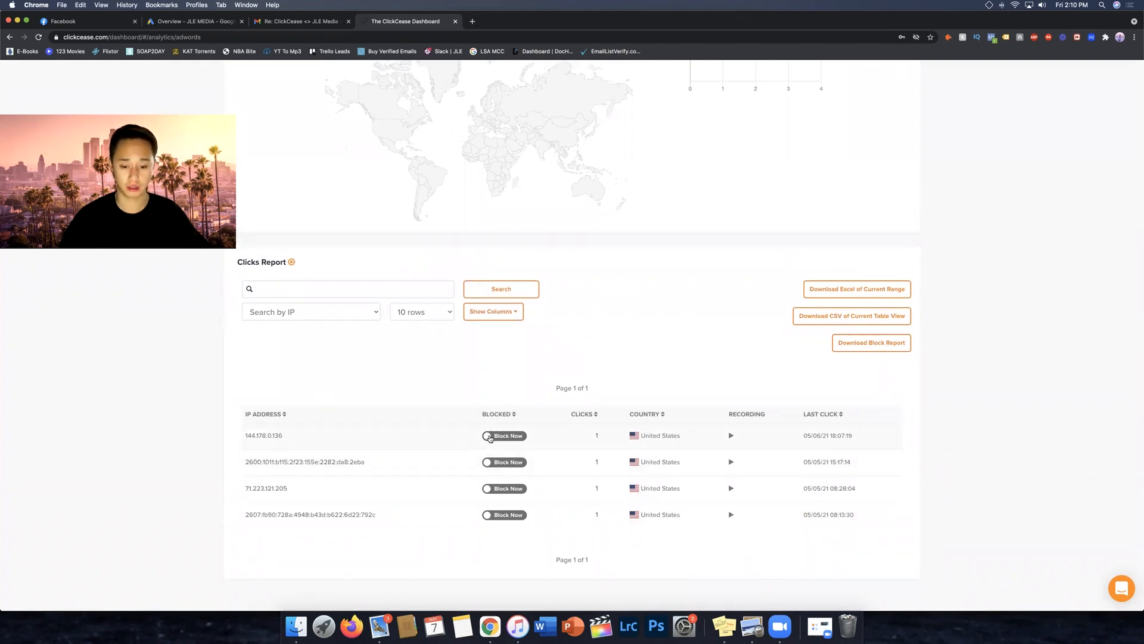
click(503, 435)
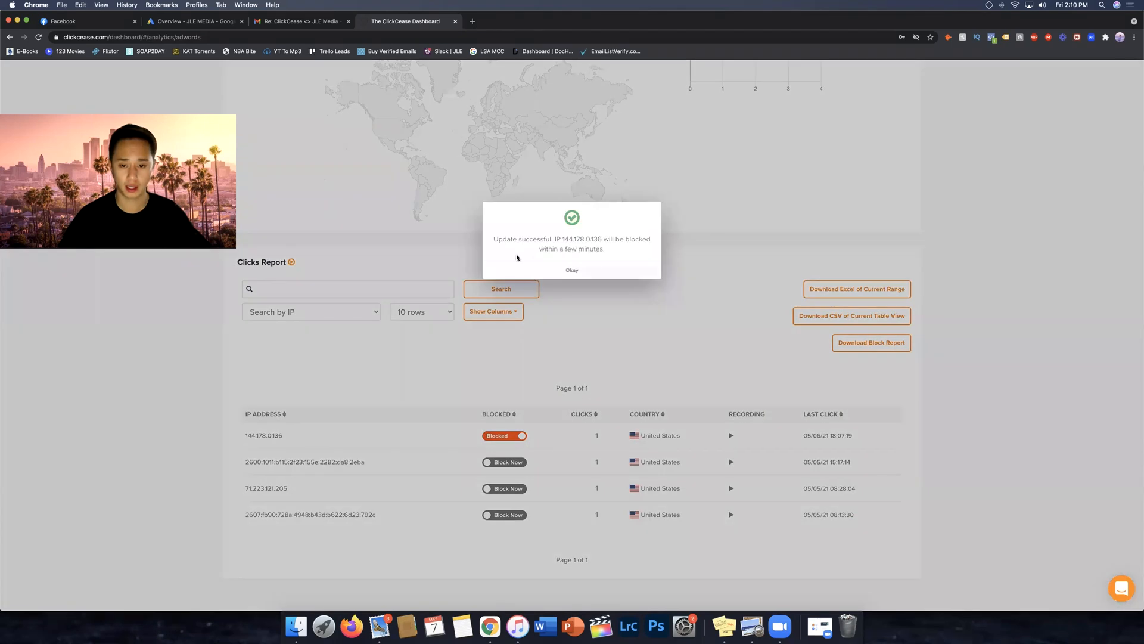
mouse_move(624, 286)
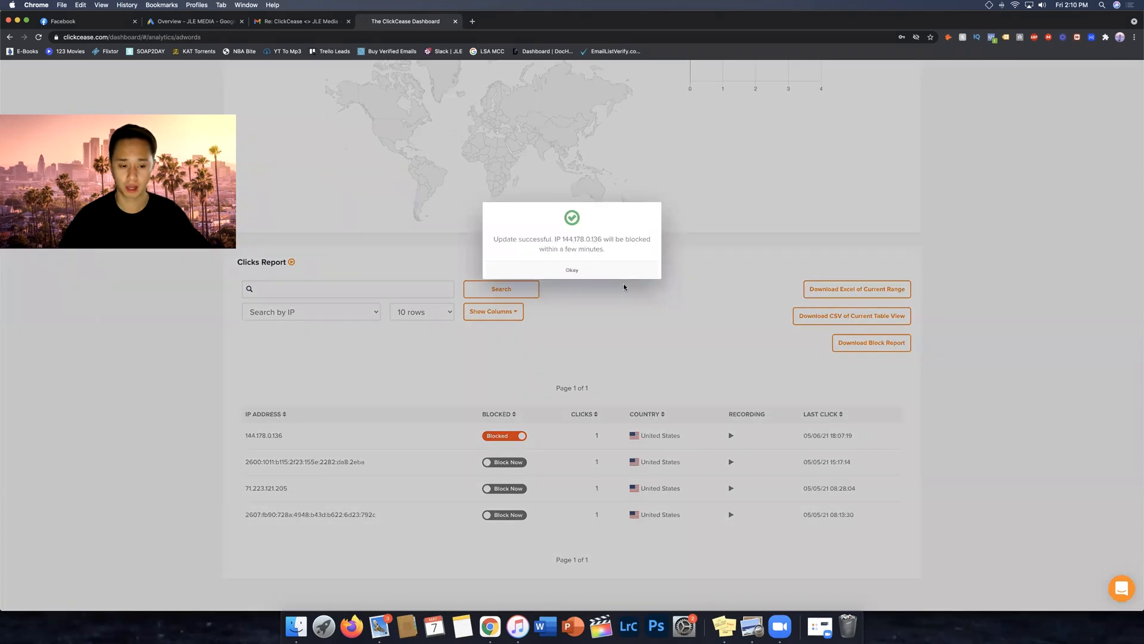
click(572, 269)
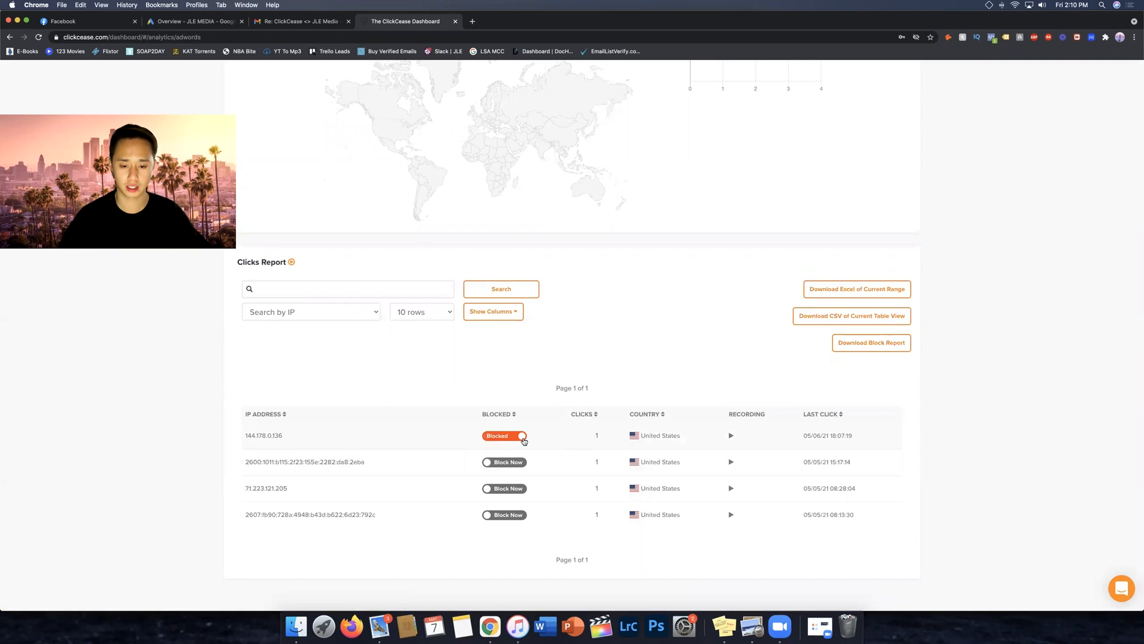
click(521, 438)
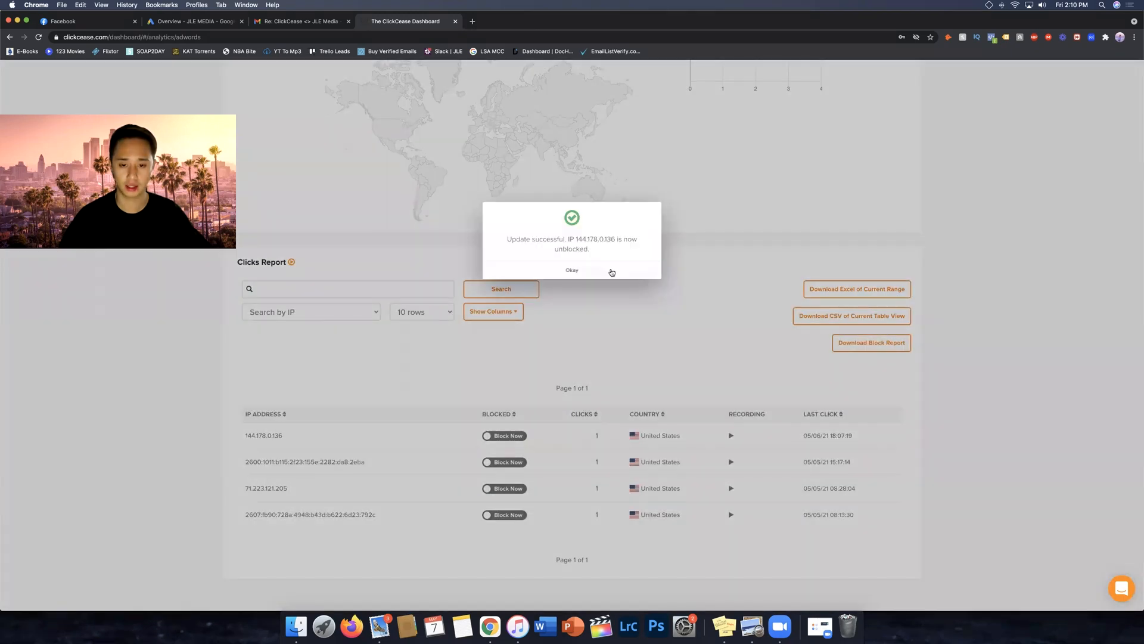
click(572, 270)
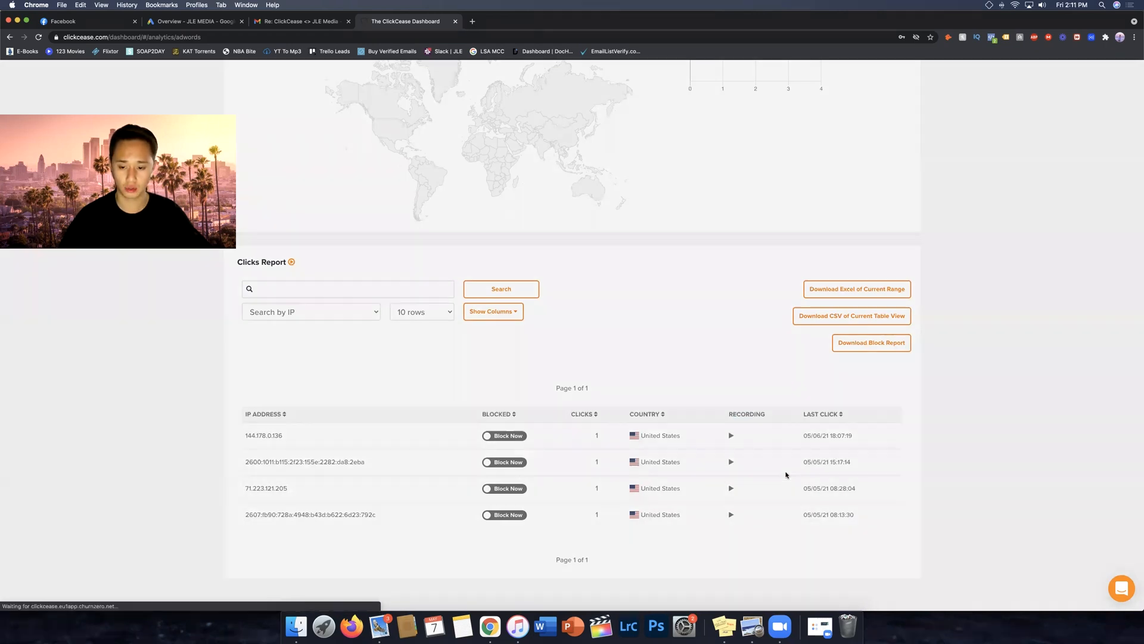
click(730, 435)
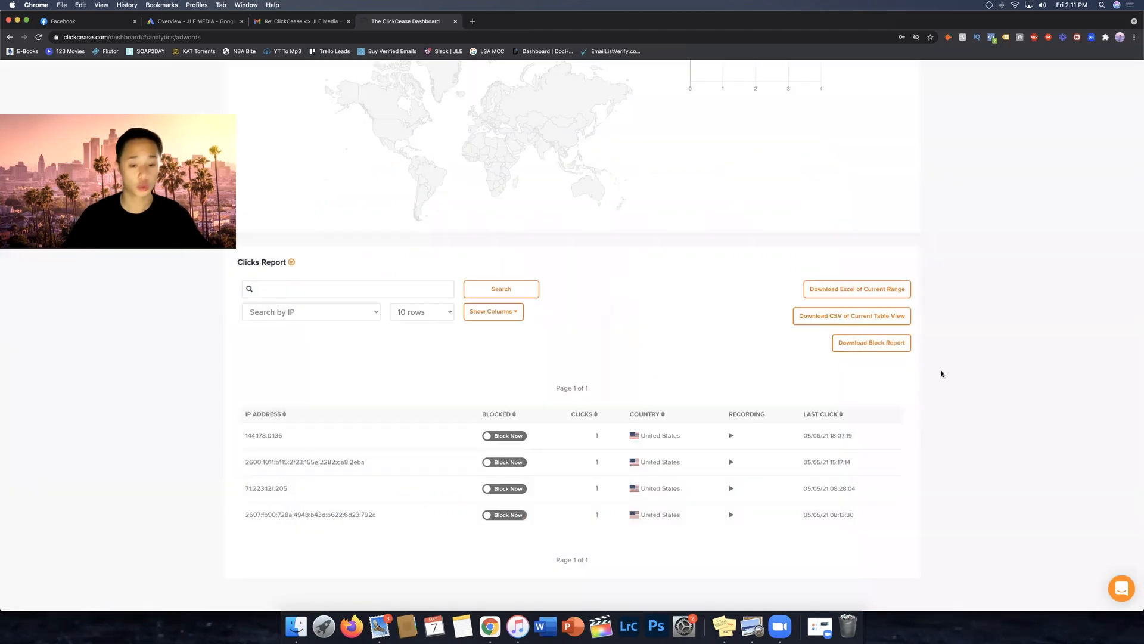
mouse_move(526, 440)
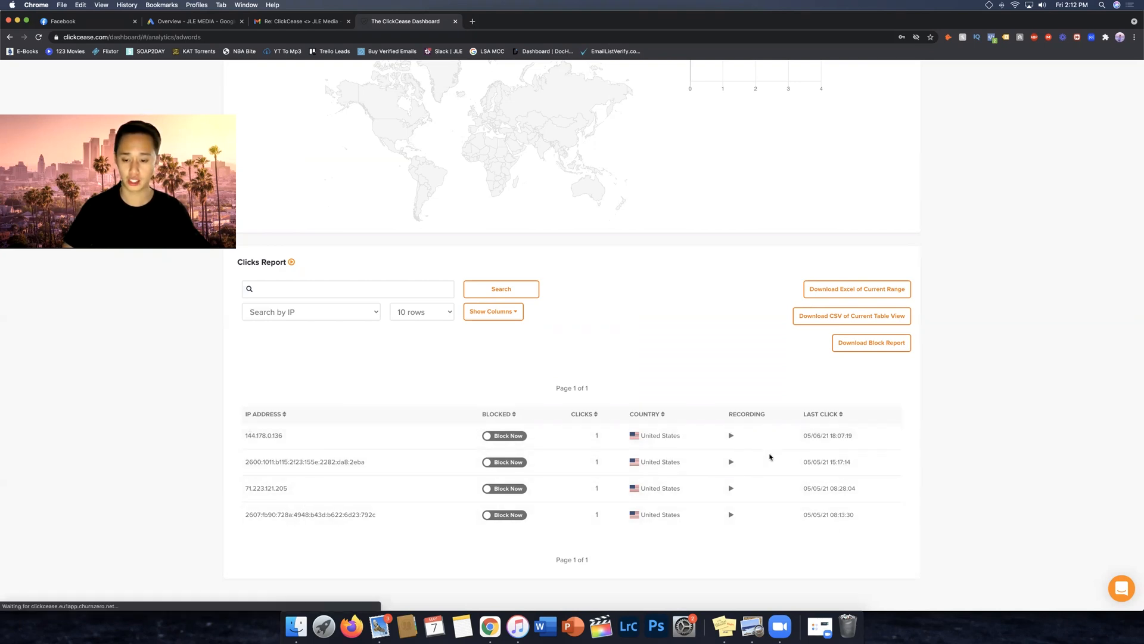
Step: Open a Clicks Report row's session recording and play it
click(729, 435)
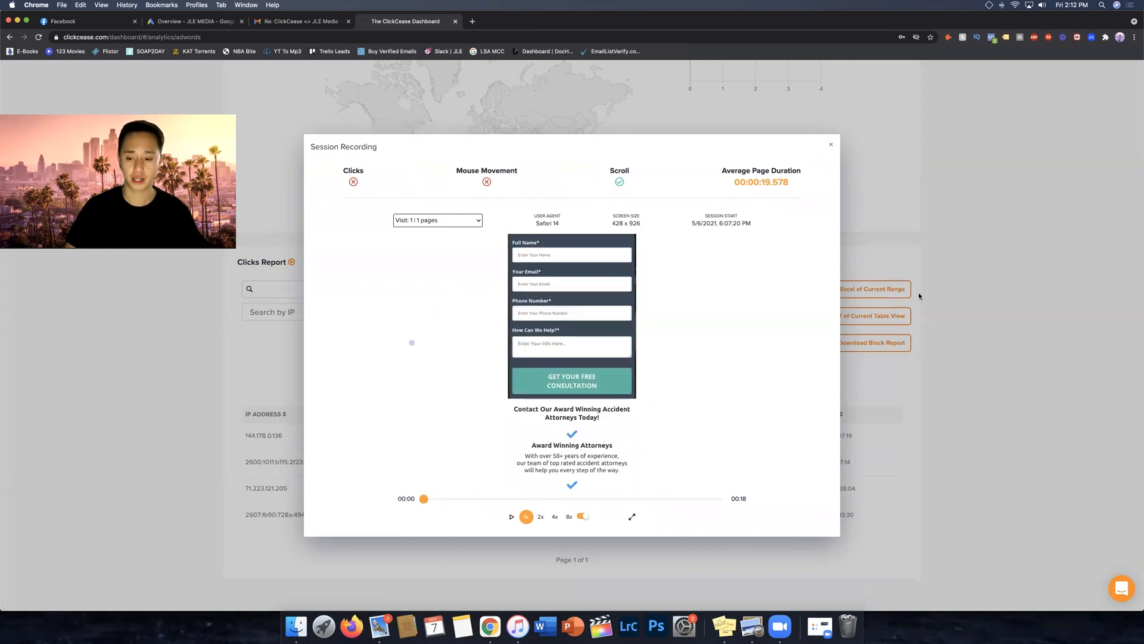
click(830, 145)
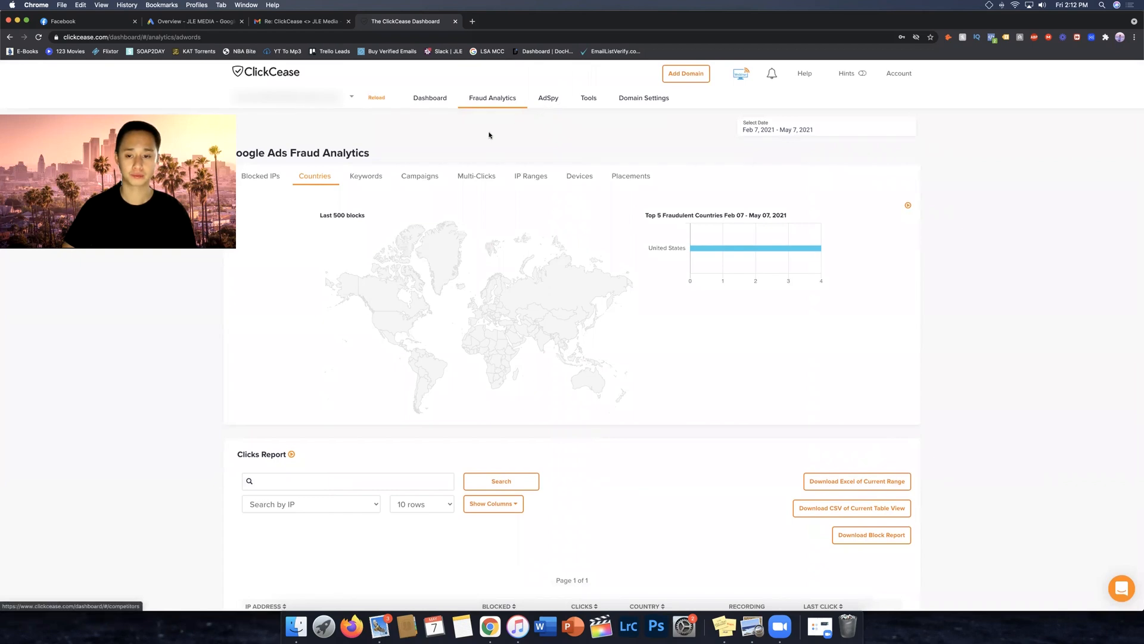
Step: Switch Fraud Analytics to the Keywords view showing the accident attorney click trend
click(366, 176)
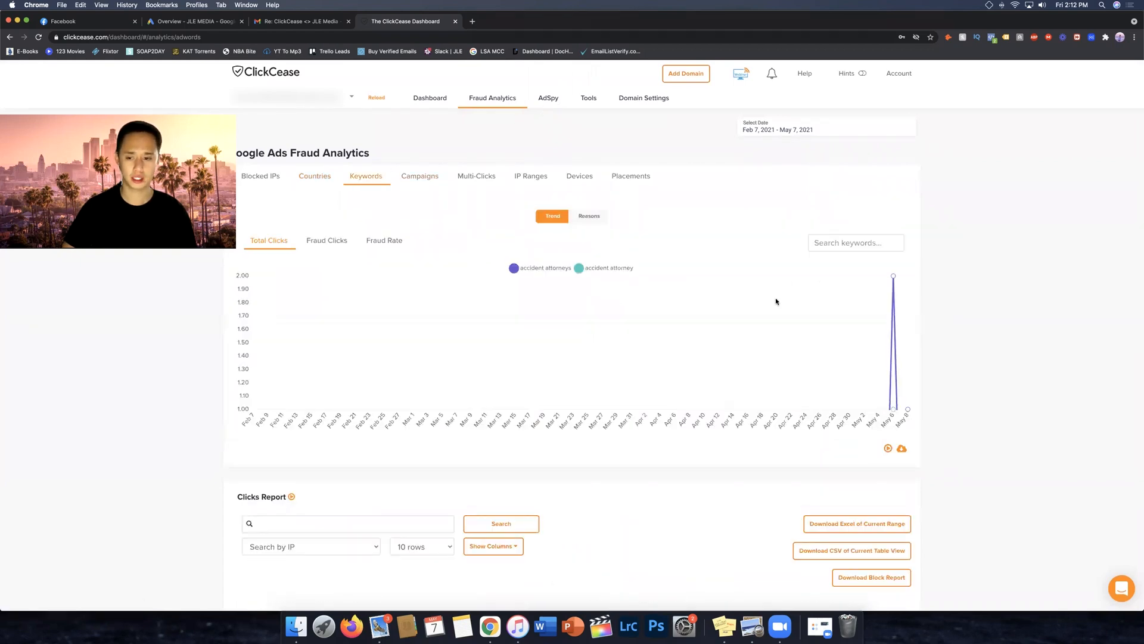
mouse_move(547, 100)
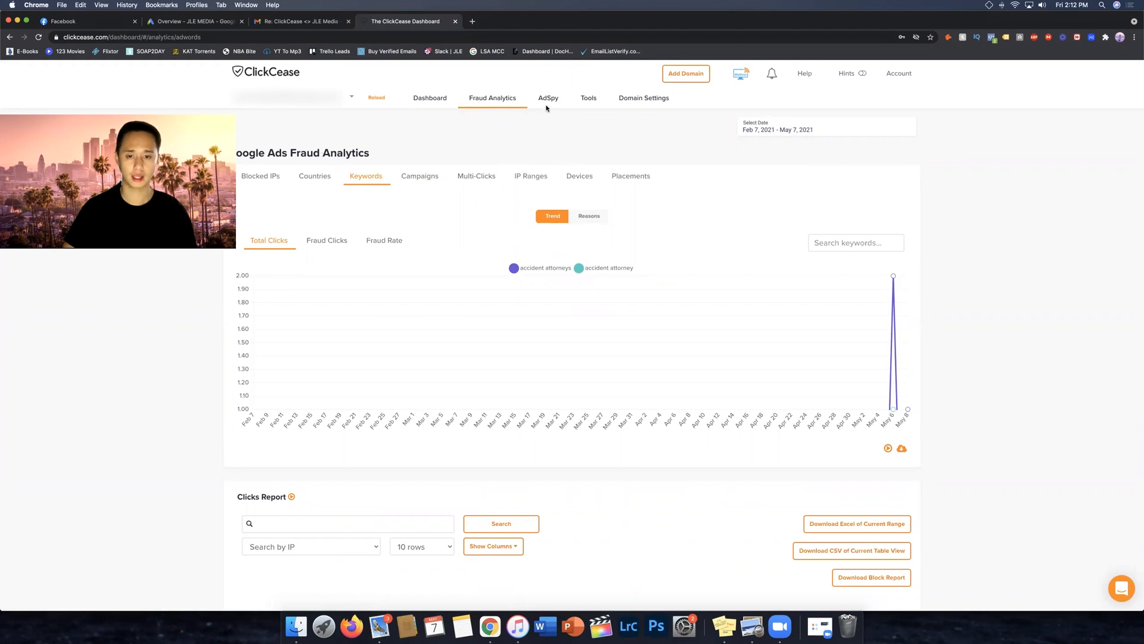
Step: In AdSpy, add the keyword 'accident attorney' for Phoenix, United States
click(547, 98)
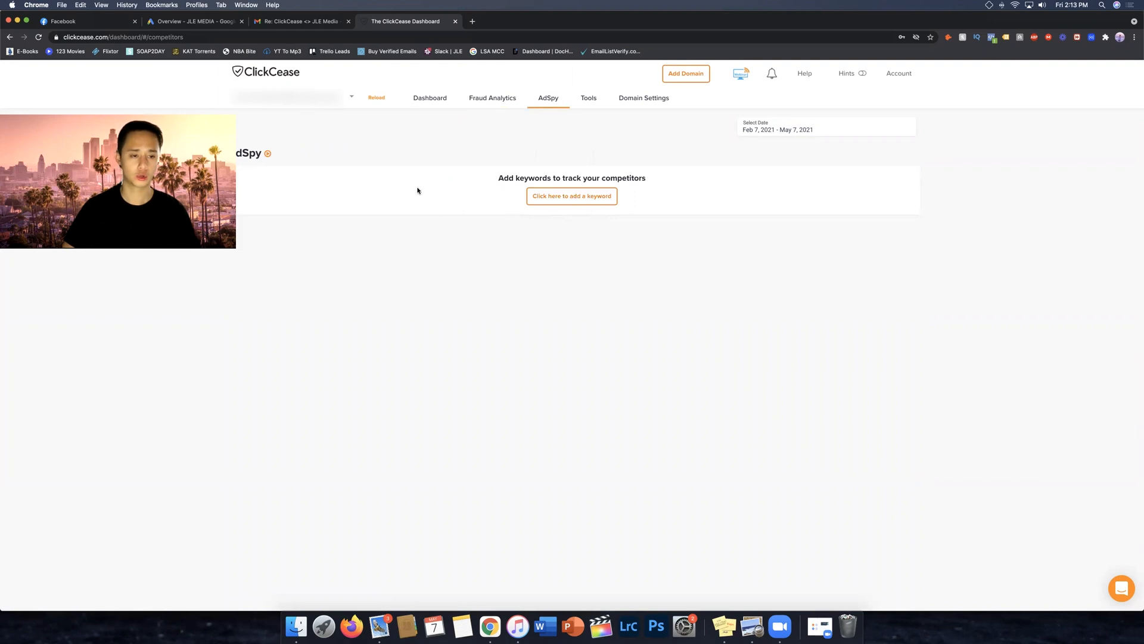
mouse_move(571, 196)
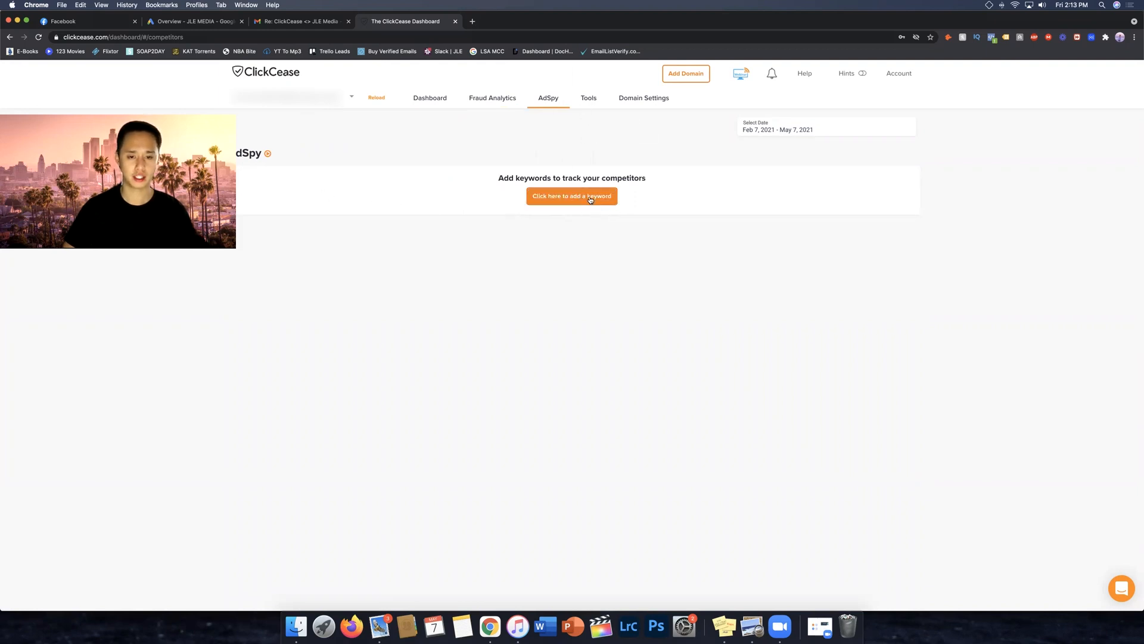
click(571, 196)
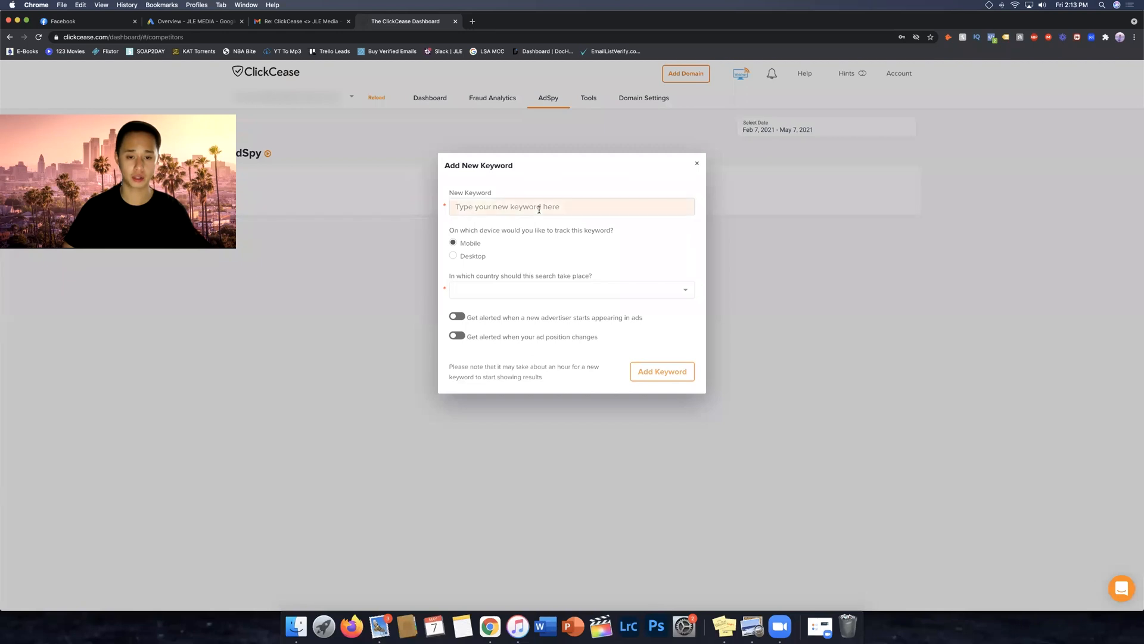
text(accident attorney)
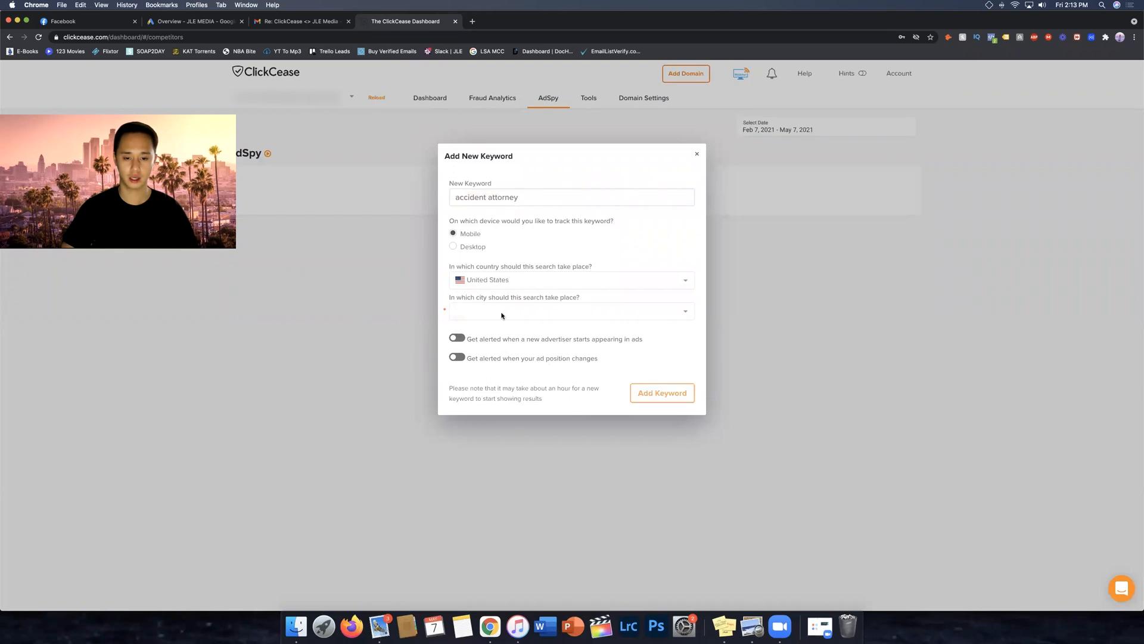
text(ph)
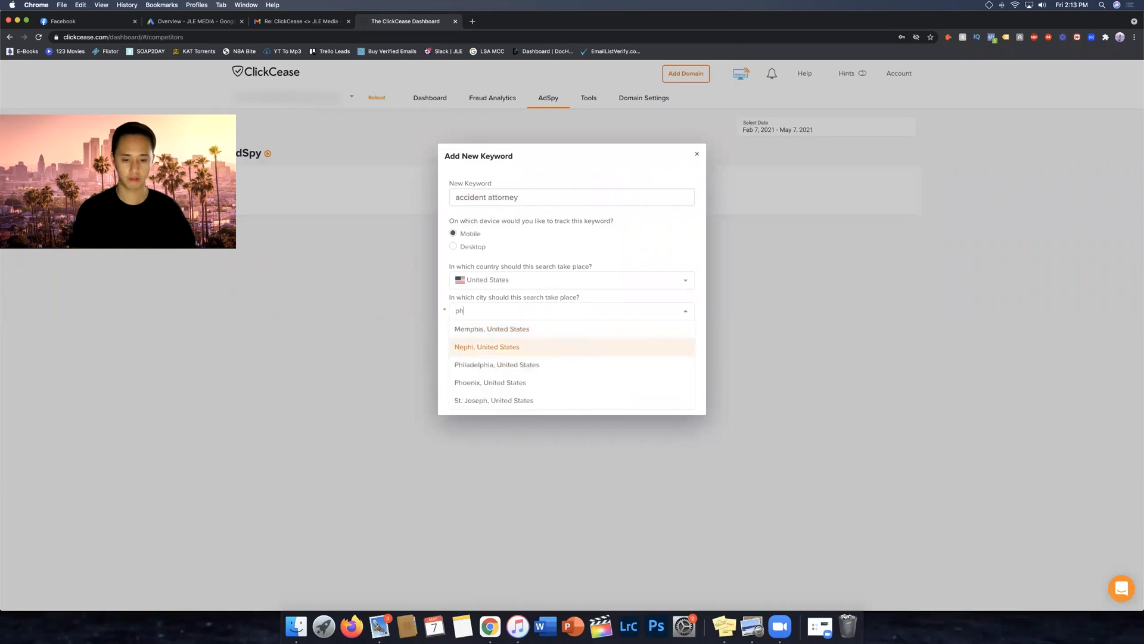
click(490, 382)
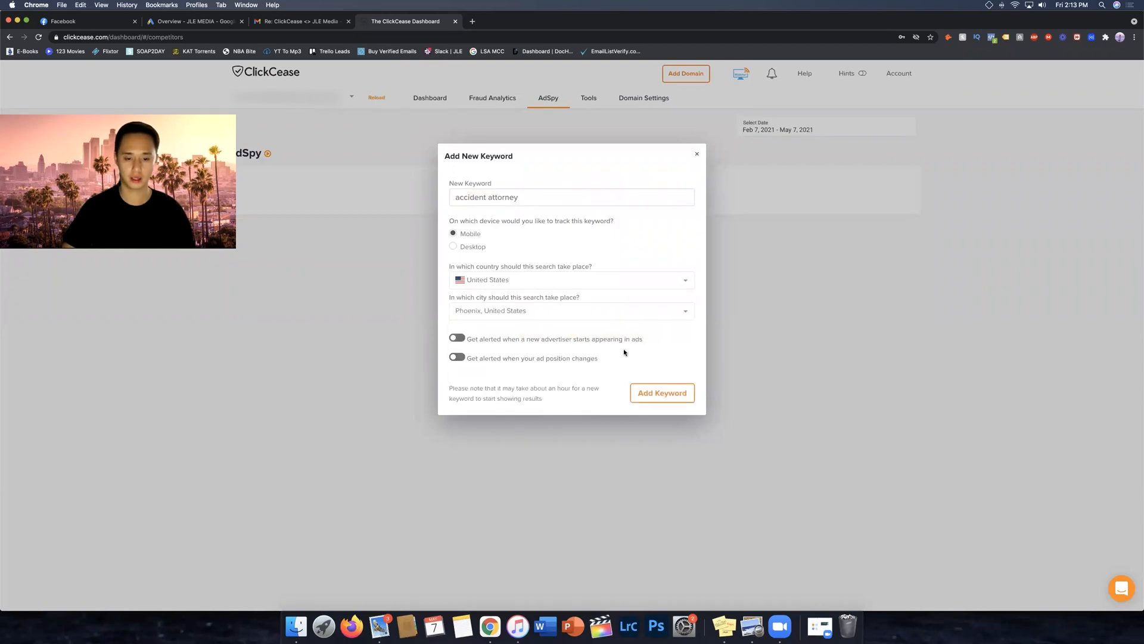
click(660, 392)
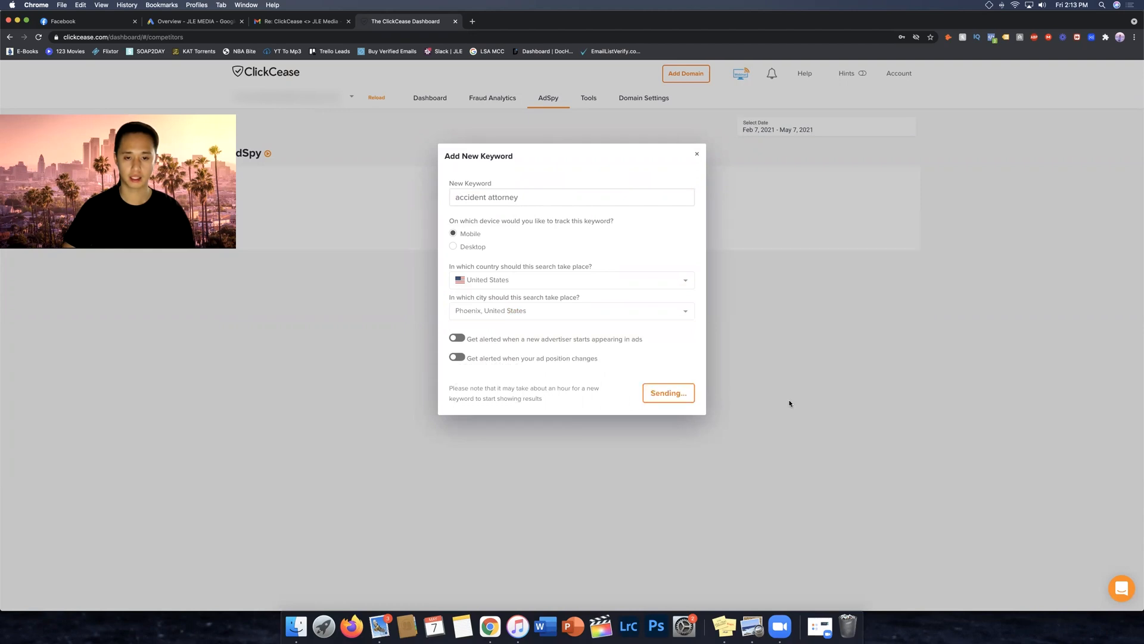
click(666, 393)
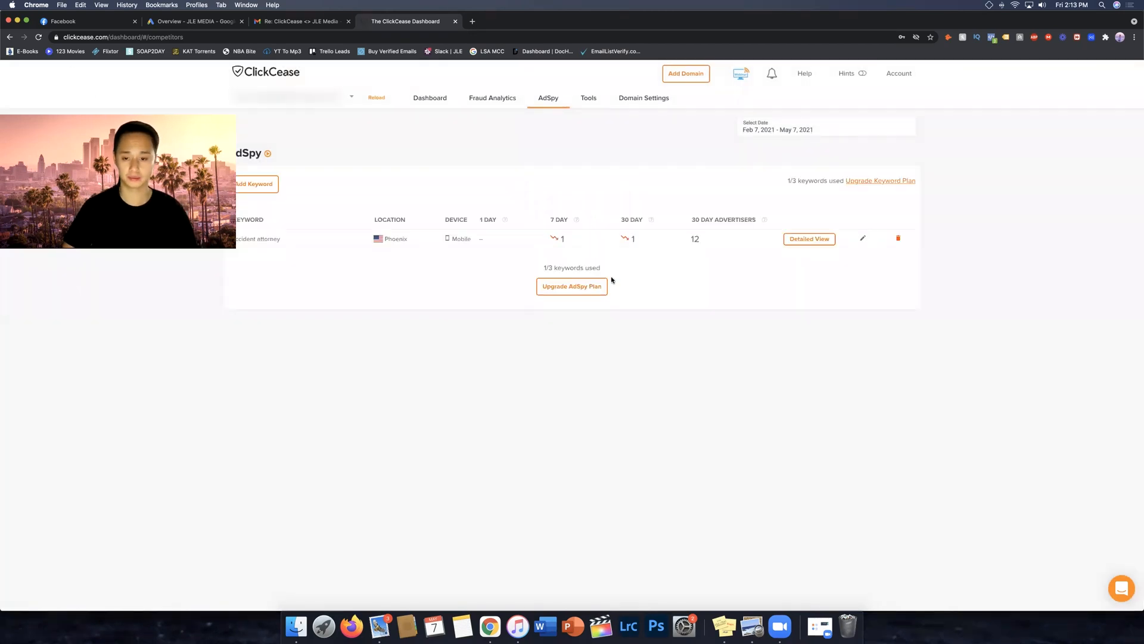
Step: Open the Detailed View for the Phoenix 'accident attorney' keyword
click(808, 238)
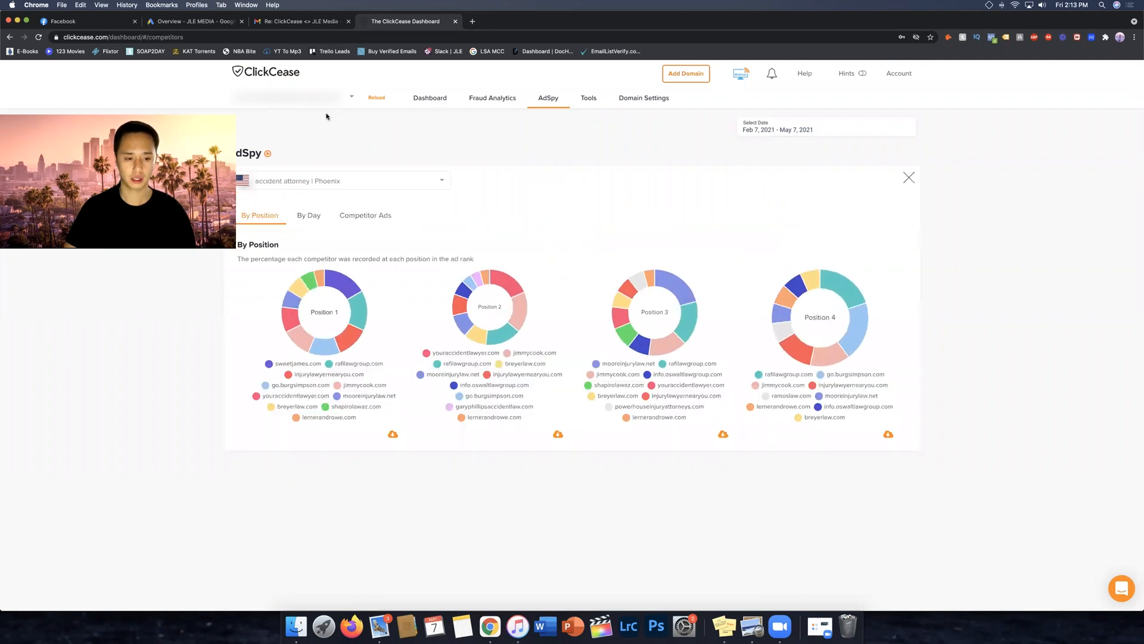
mouse_move(549, 120)
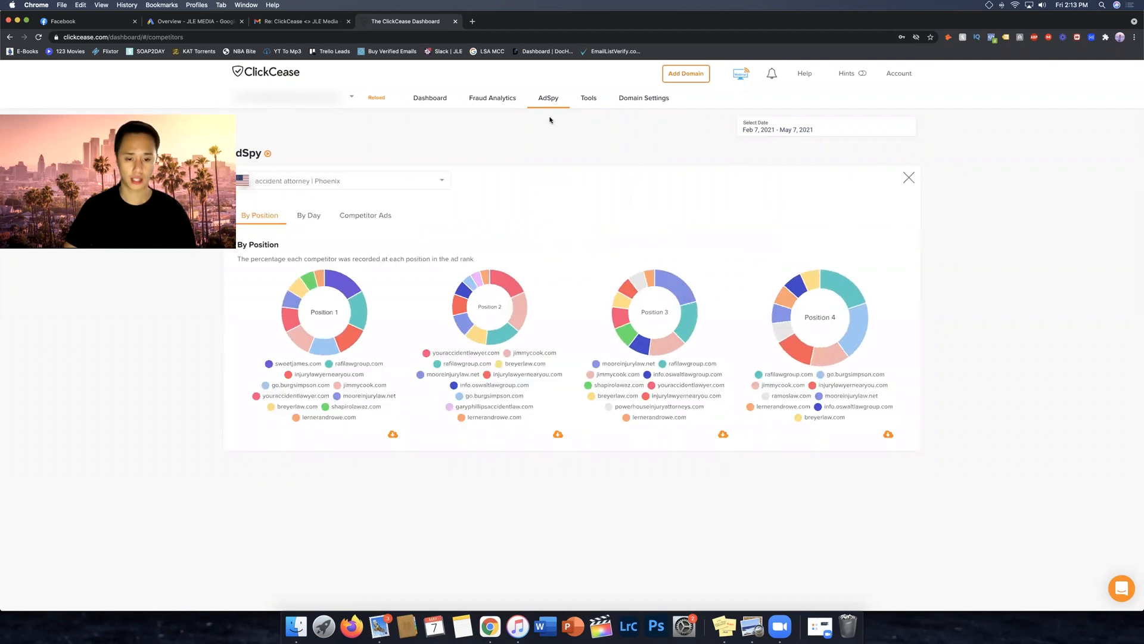
mouse_move(591, 138)
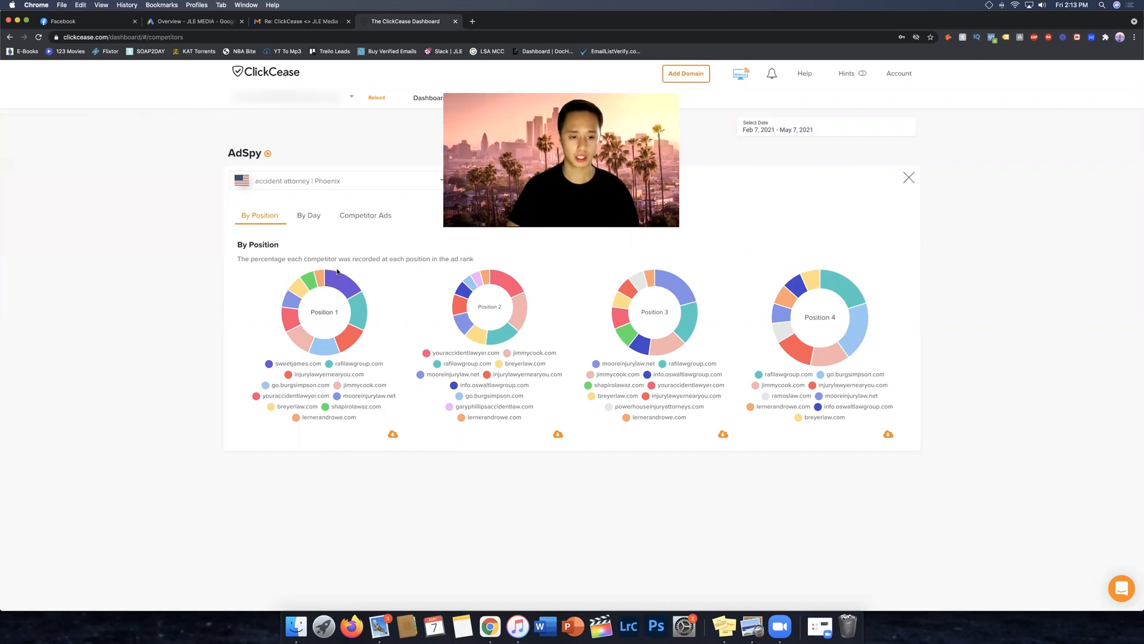
mouse_move(352, 312)
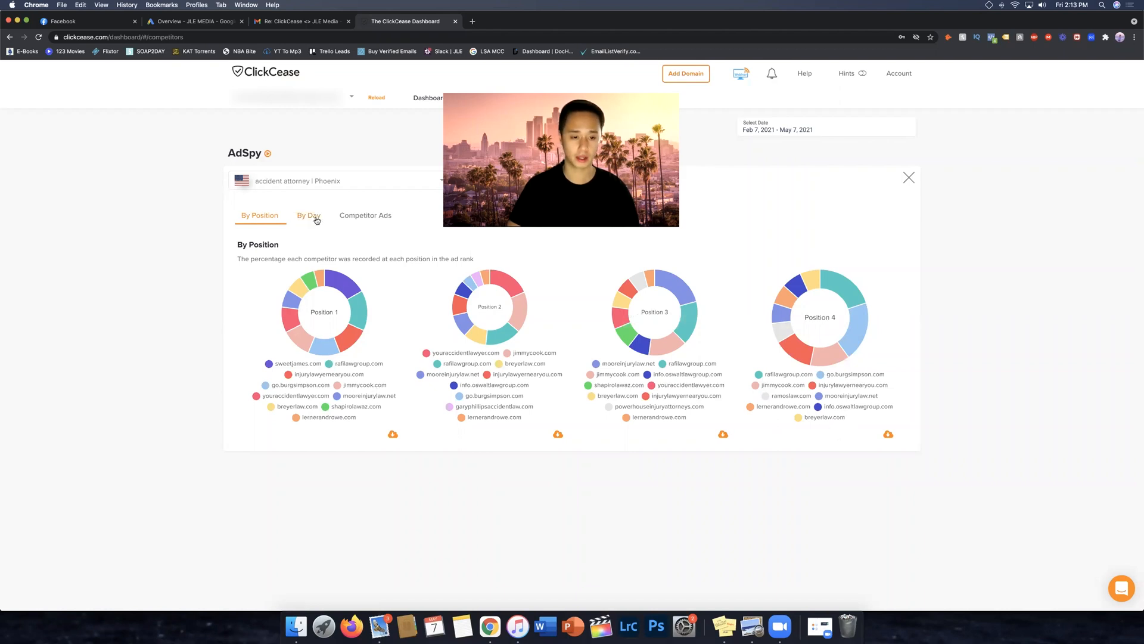
Step: View the By Day ad-position chart, then the Competitor Ads list
click(309, 215)
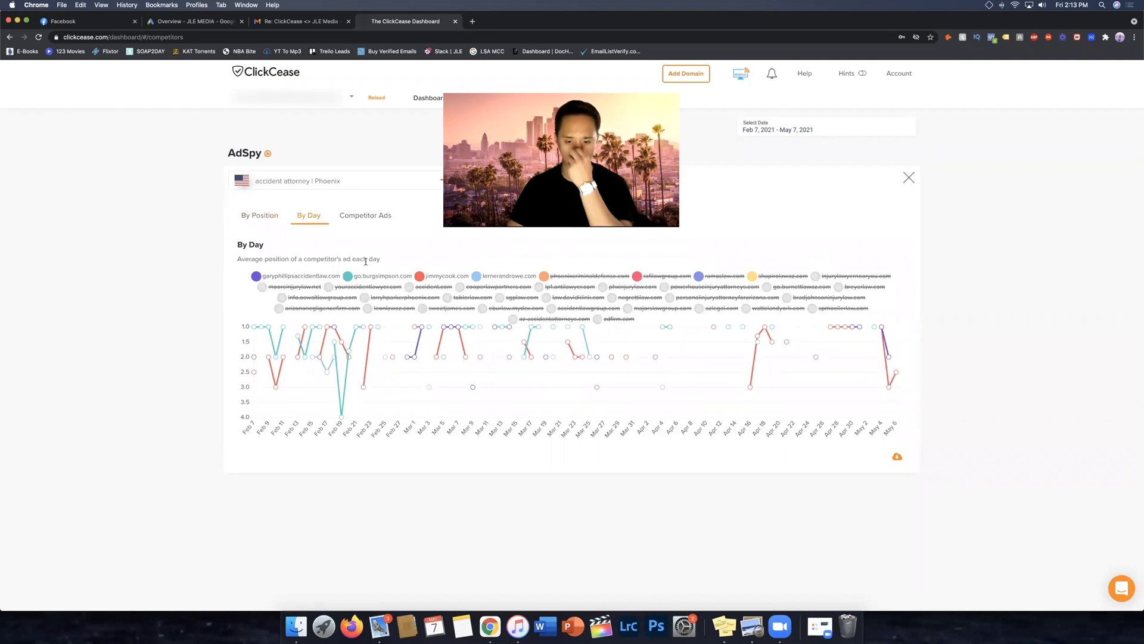
click(364, 215)
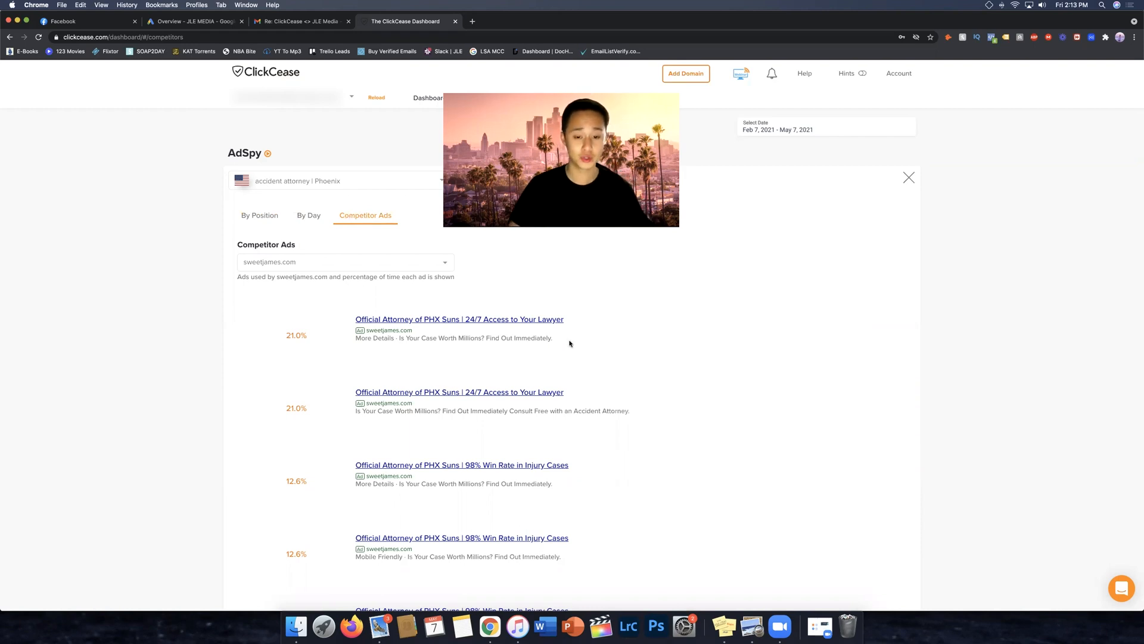
scroll(down, 3)
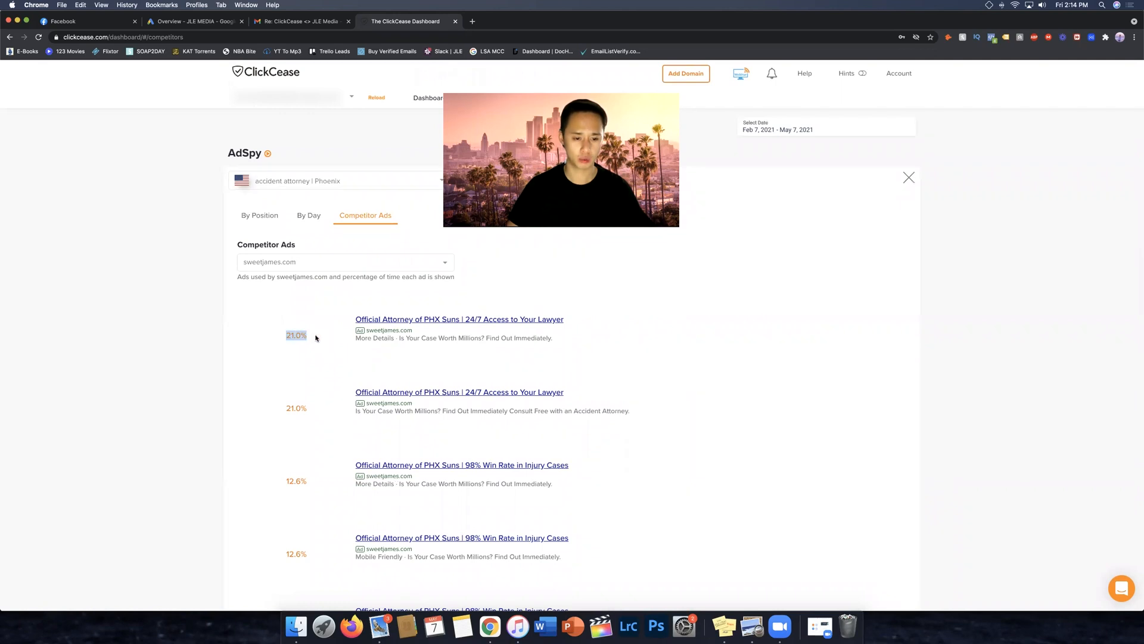
scroll(down, 3)
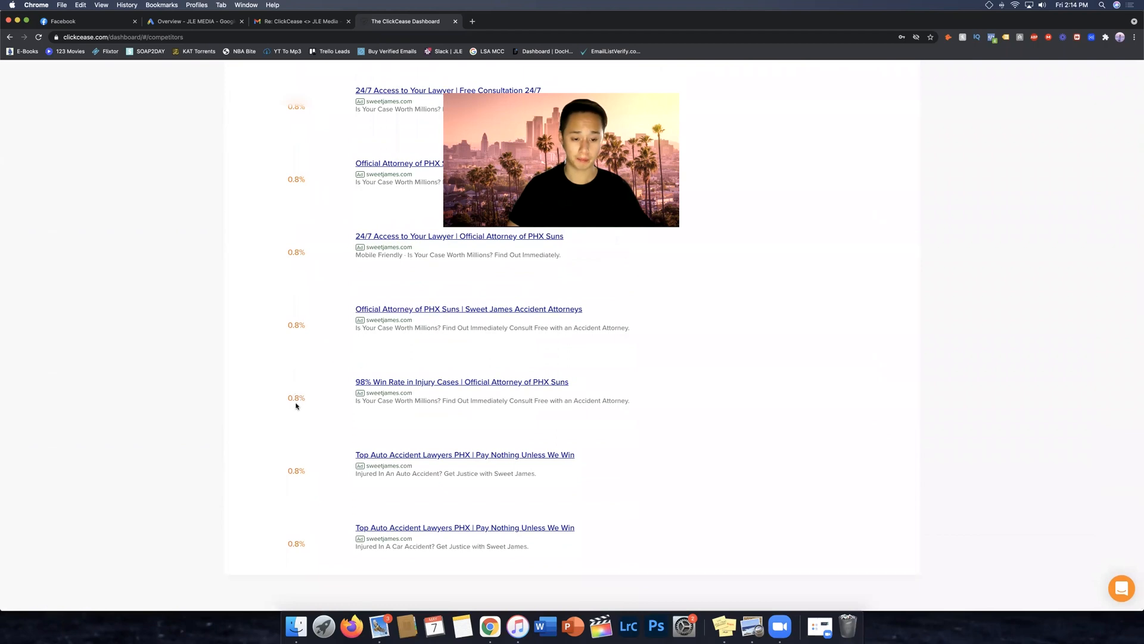
scroll(down, 3)
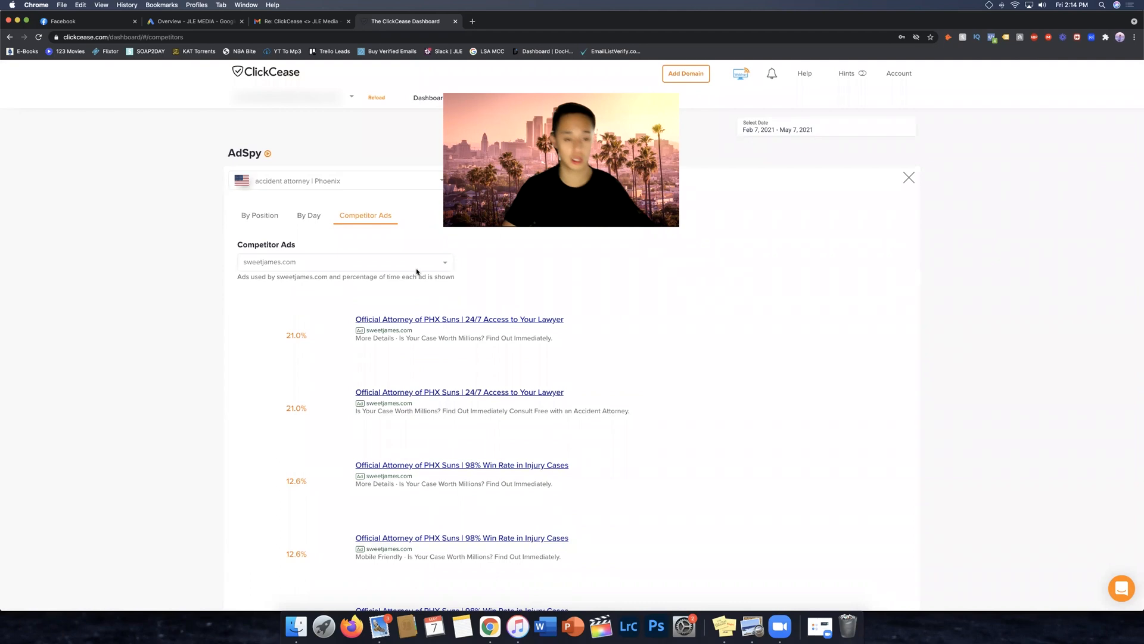
Step: Browse several competitors' ads using the competitor dropdown
click(343, 261)
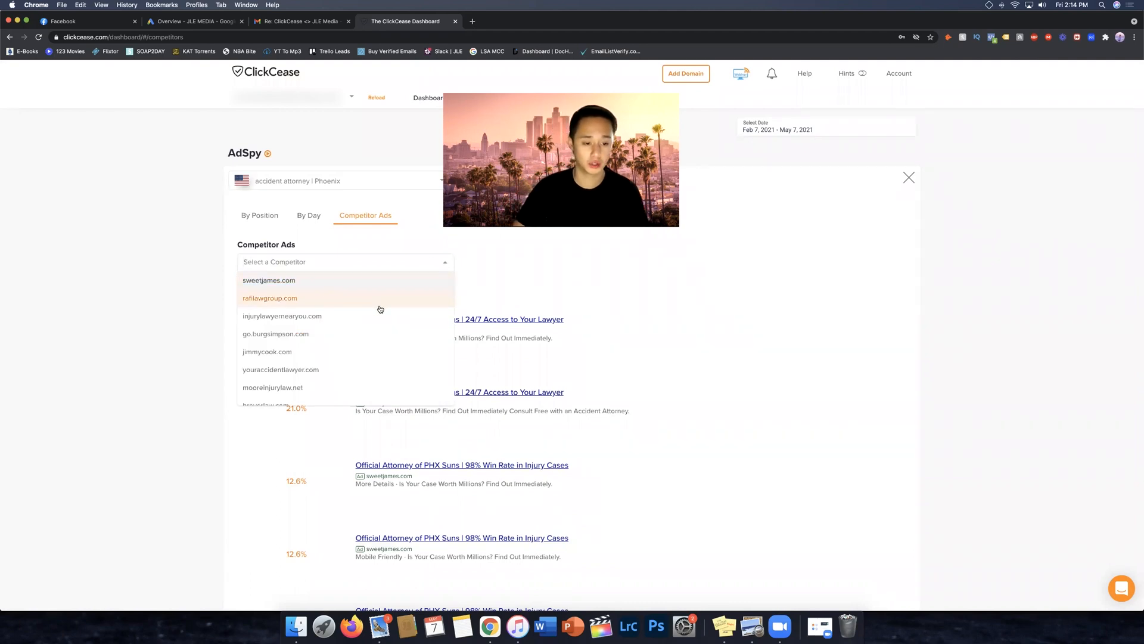
click(268, 279)
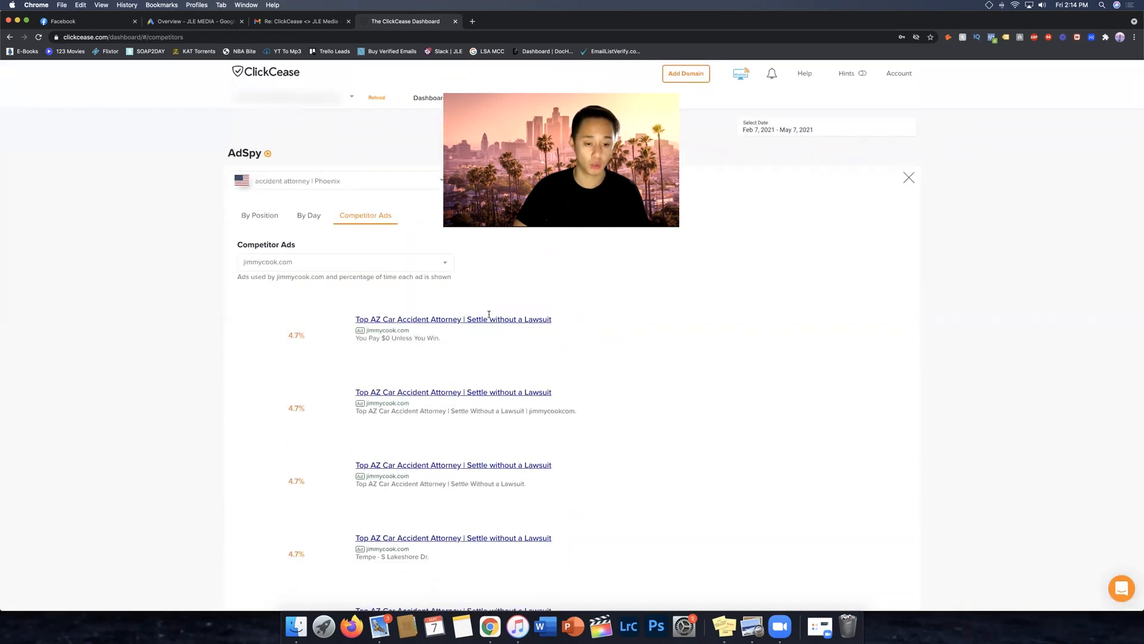
click(343, 261)
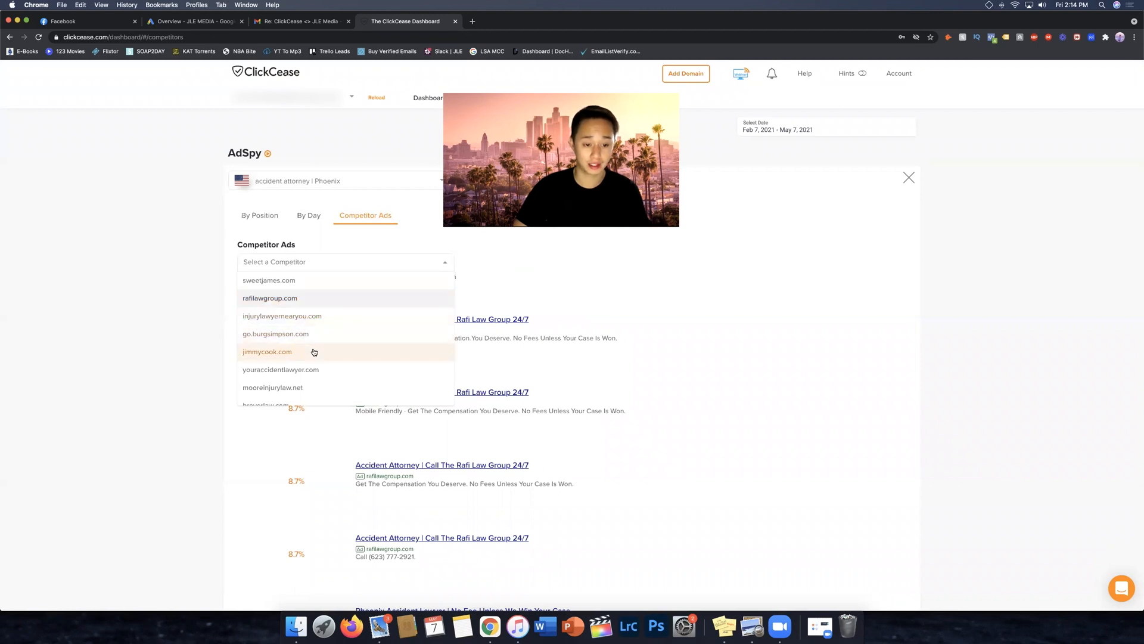
click(280, 369)
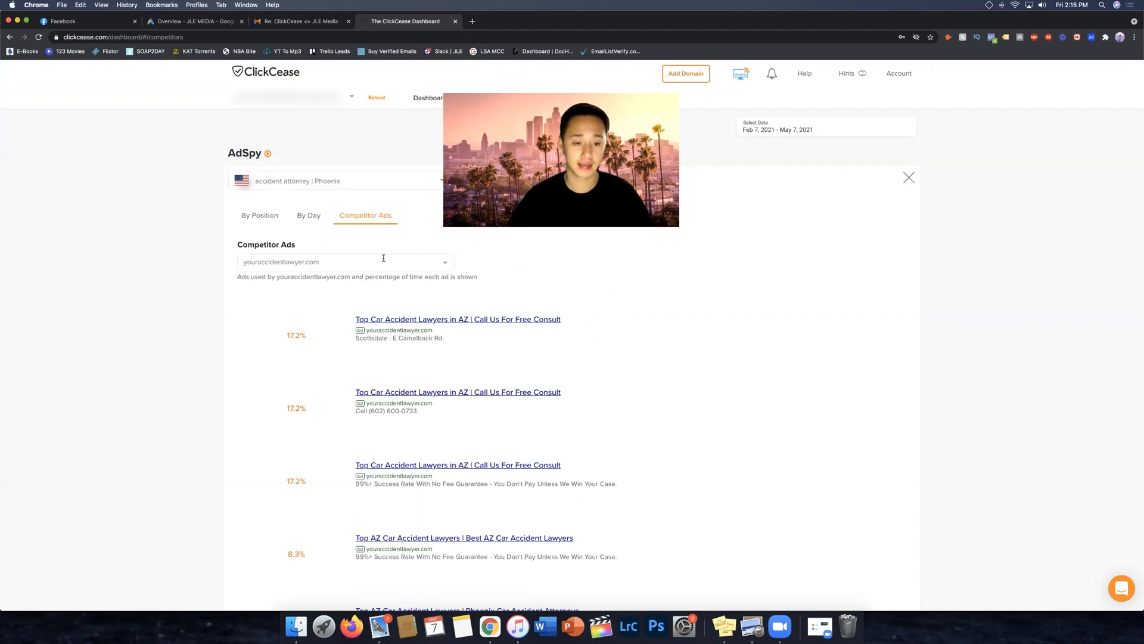
click(341, 261)
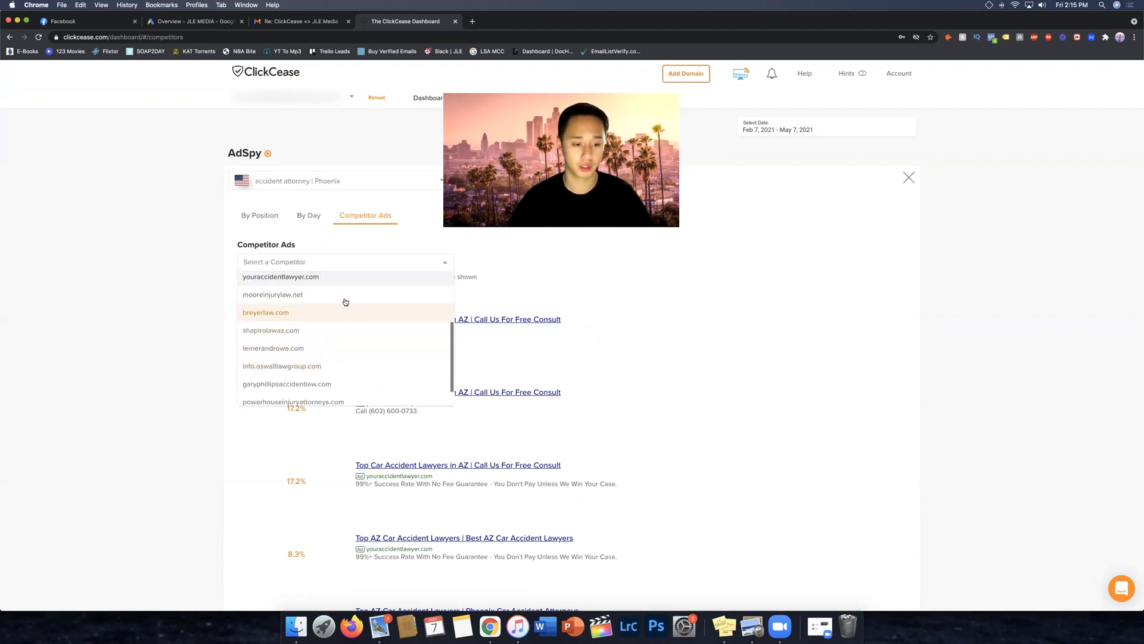
click(273, 294)
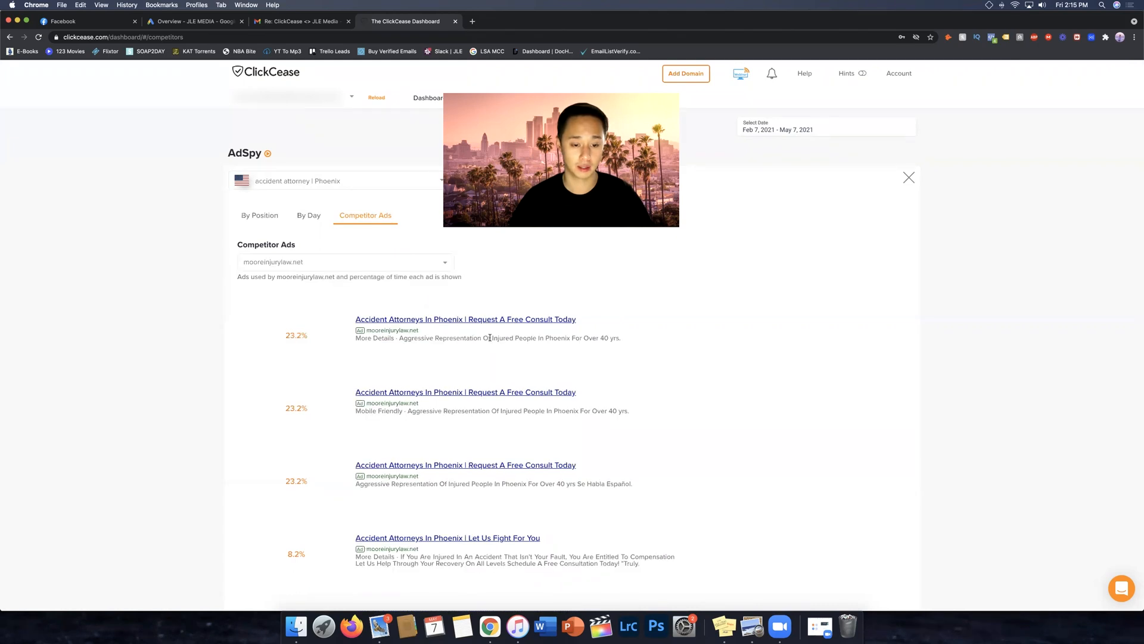
mouse_move(838, 269)
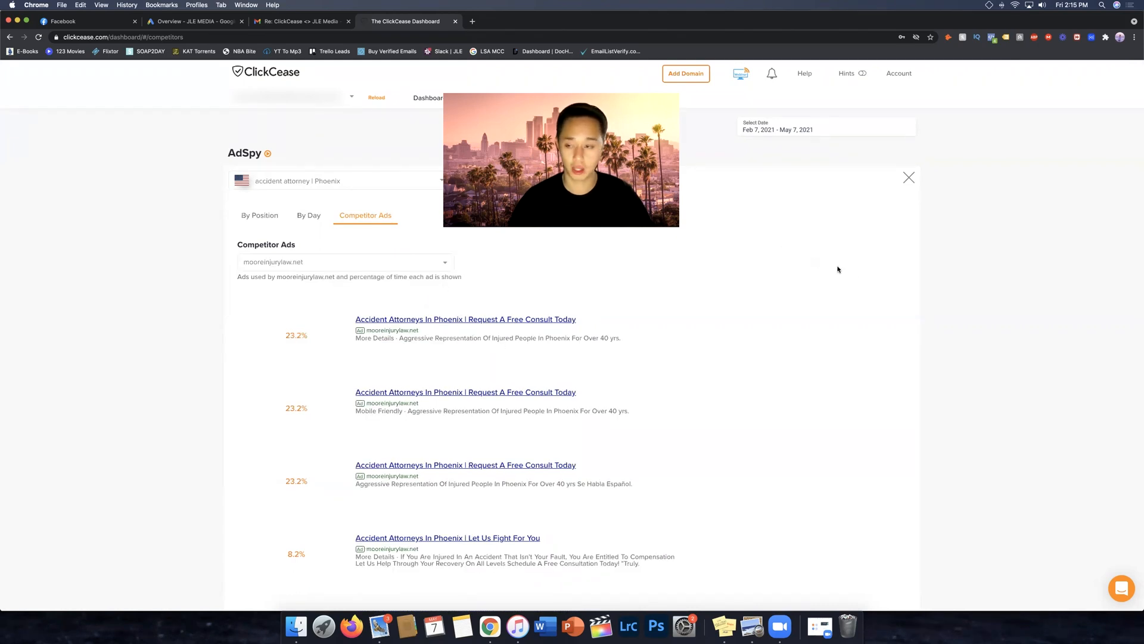
Step: Show sweetjames.com's ads, then go to Tools > Track Conversions
click(343, 261)
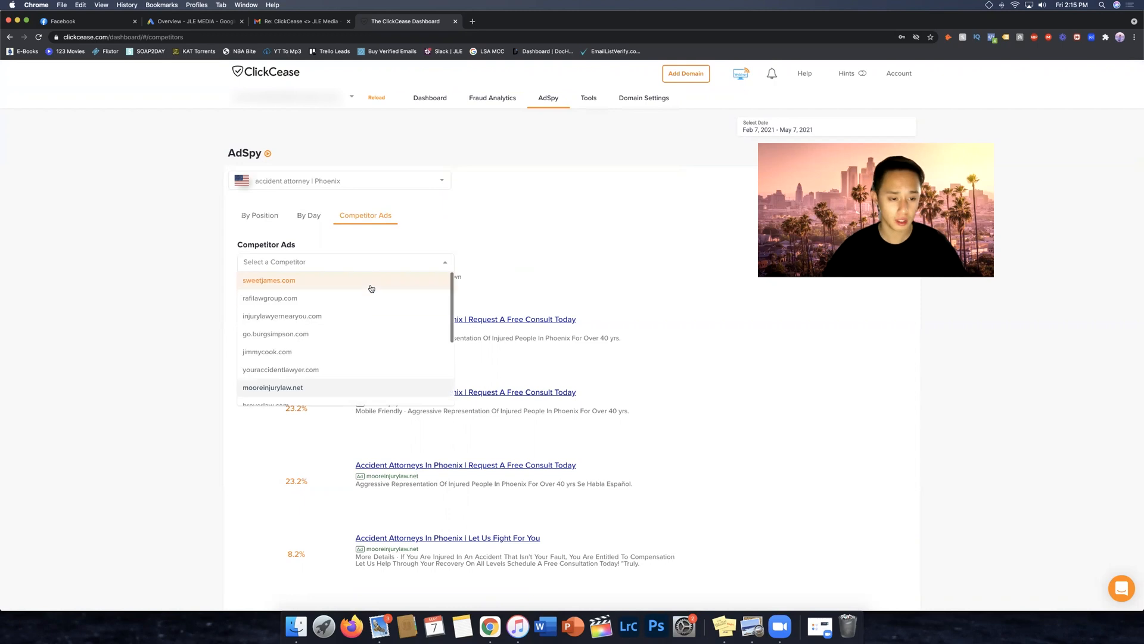
click(269, 280)
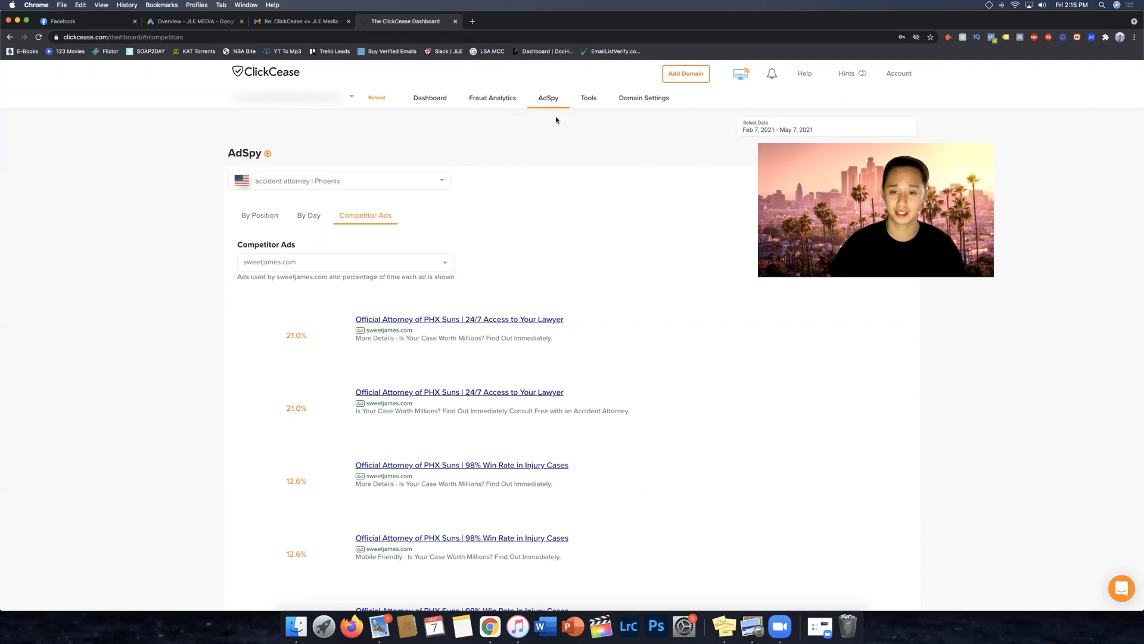
click(588, 98)
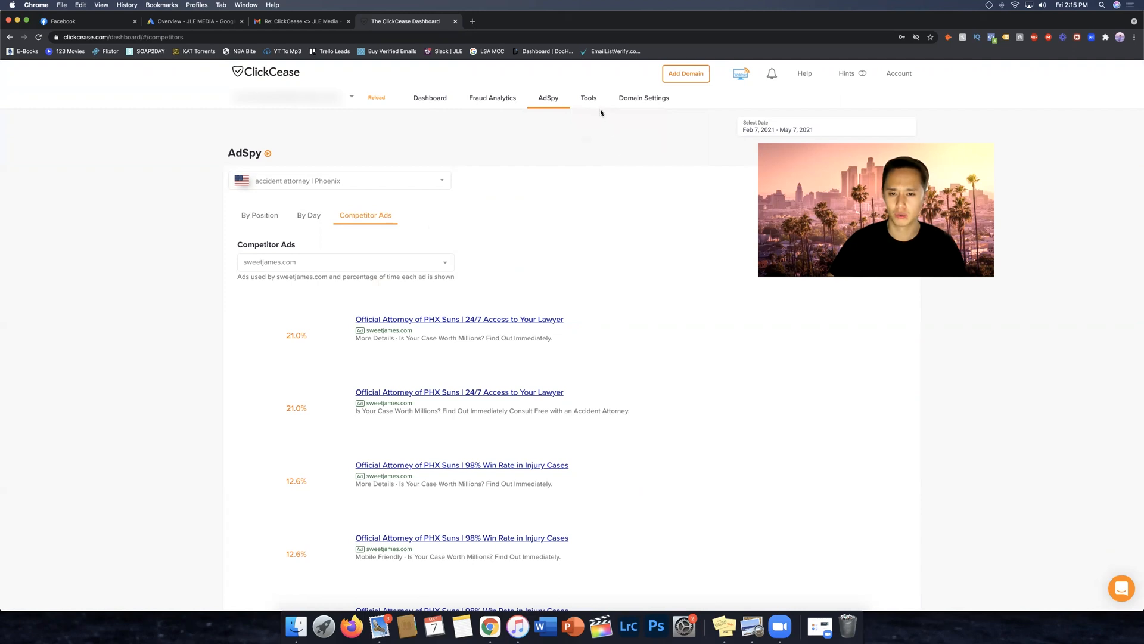
click(609, 117)
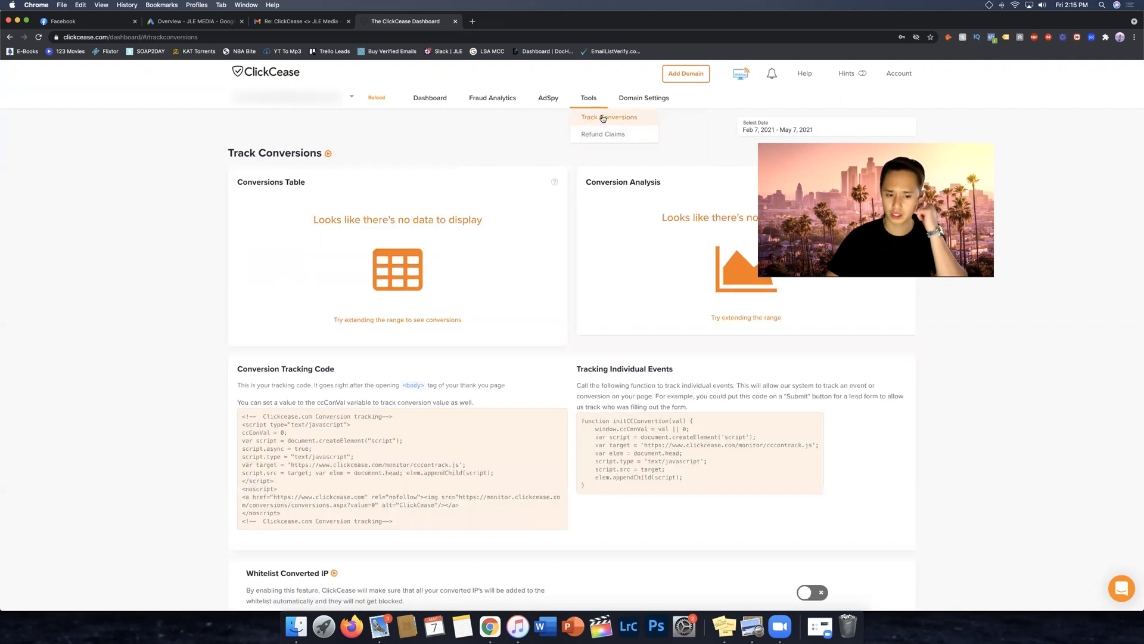
Step: Copy the conversion tracking code to the clipboard
scroll(down, 3)
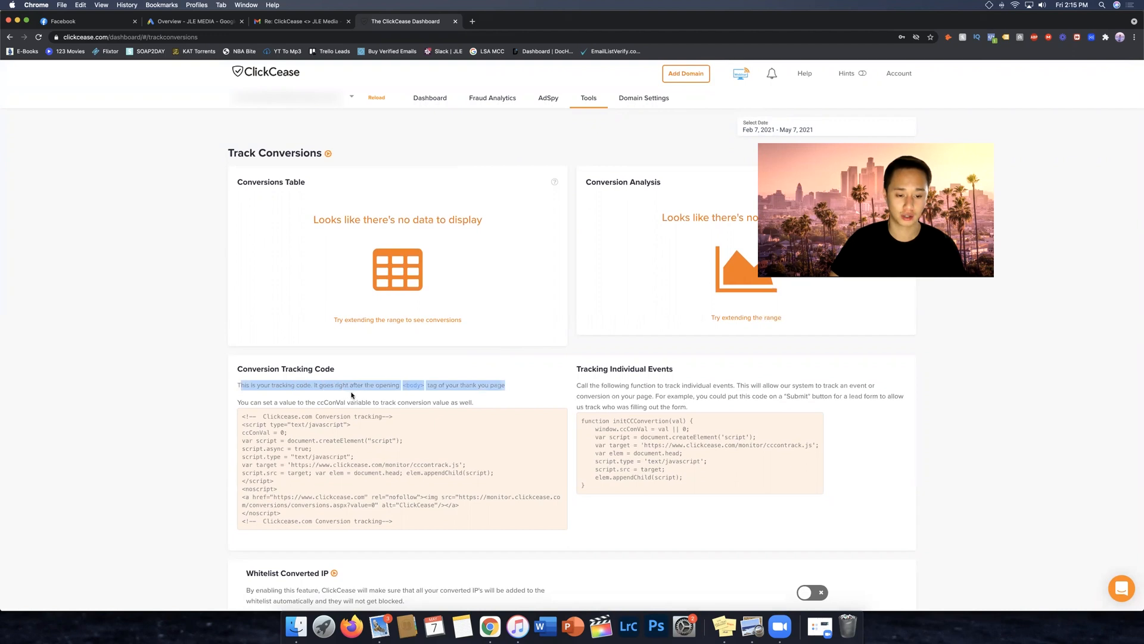
click(458, 392)
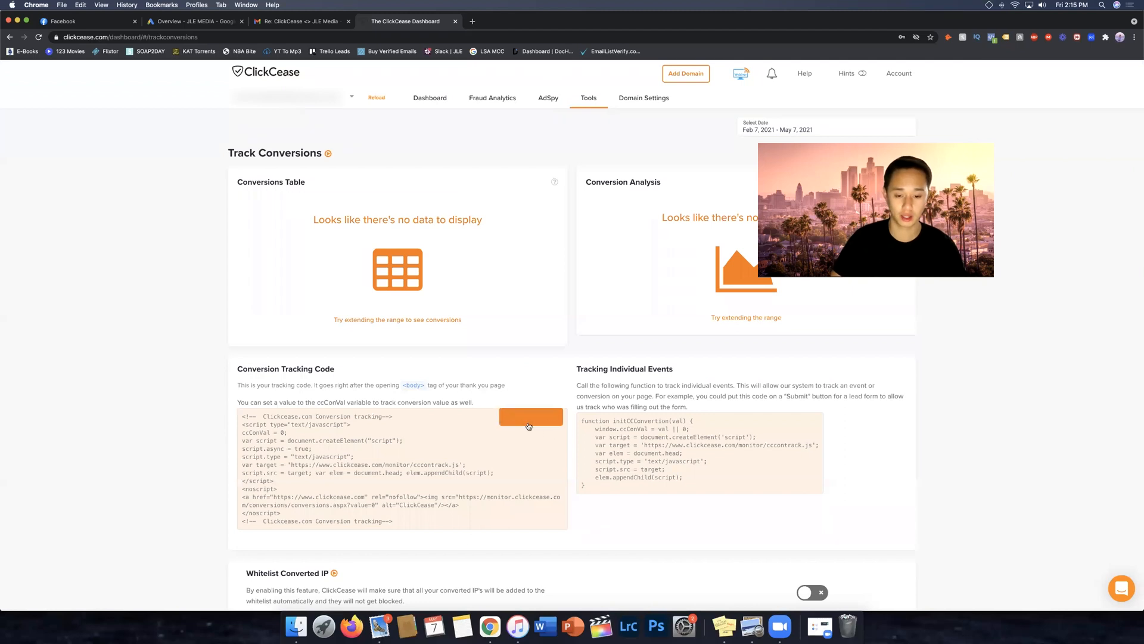
click(531, 416)
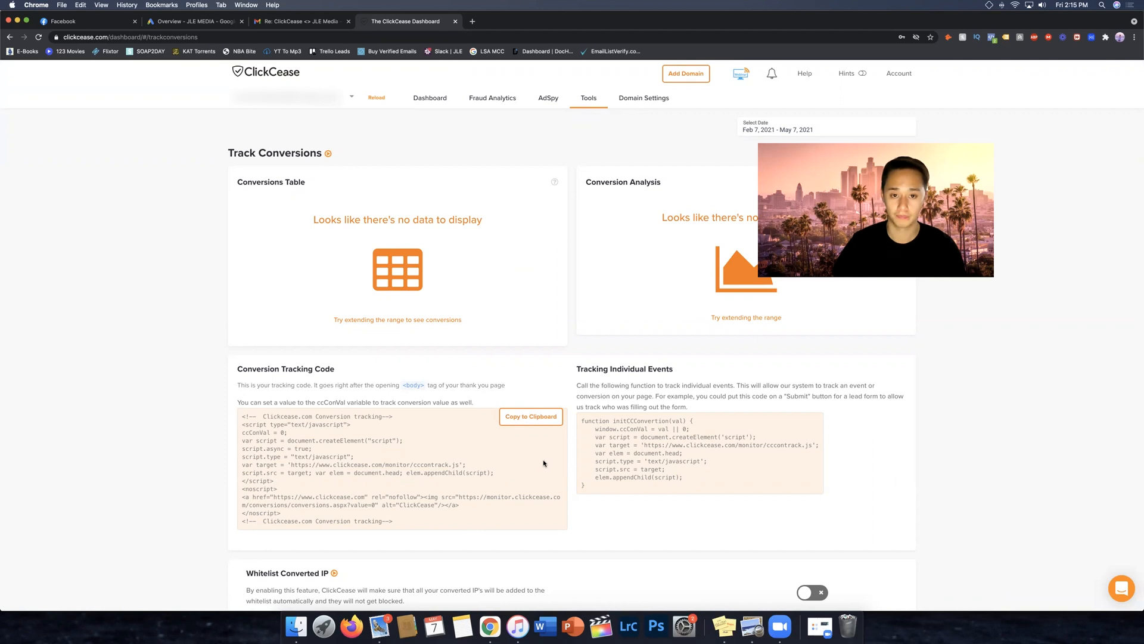
scroll(down, 3)
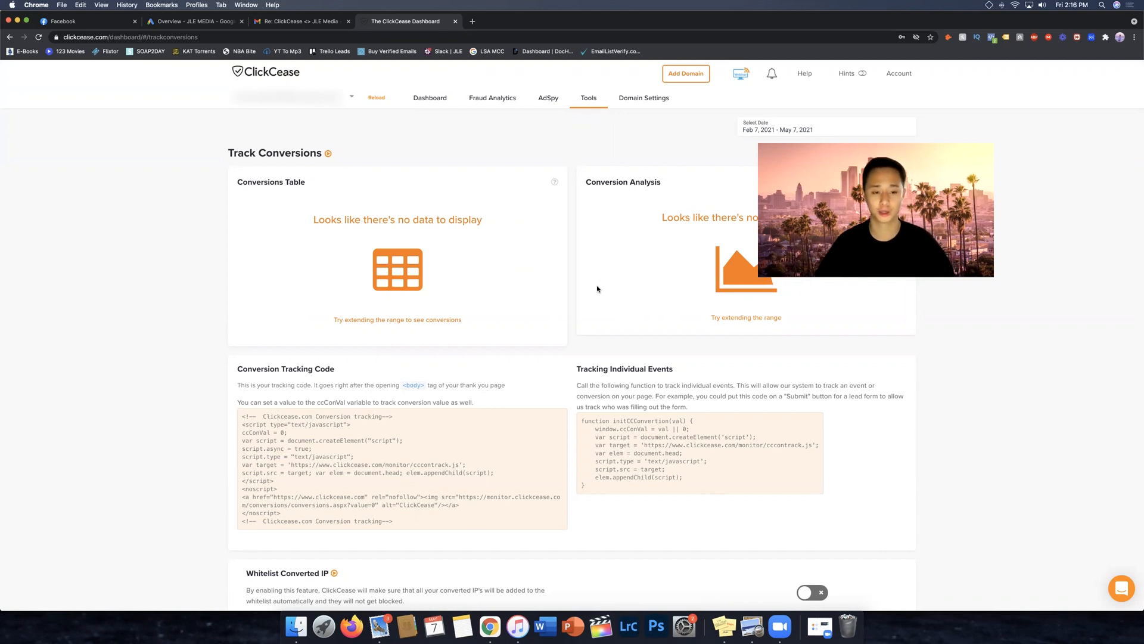
mouse_move(650, 364)
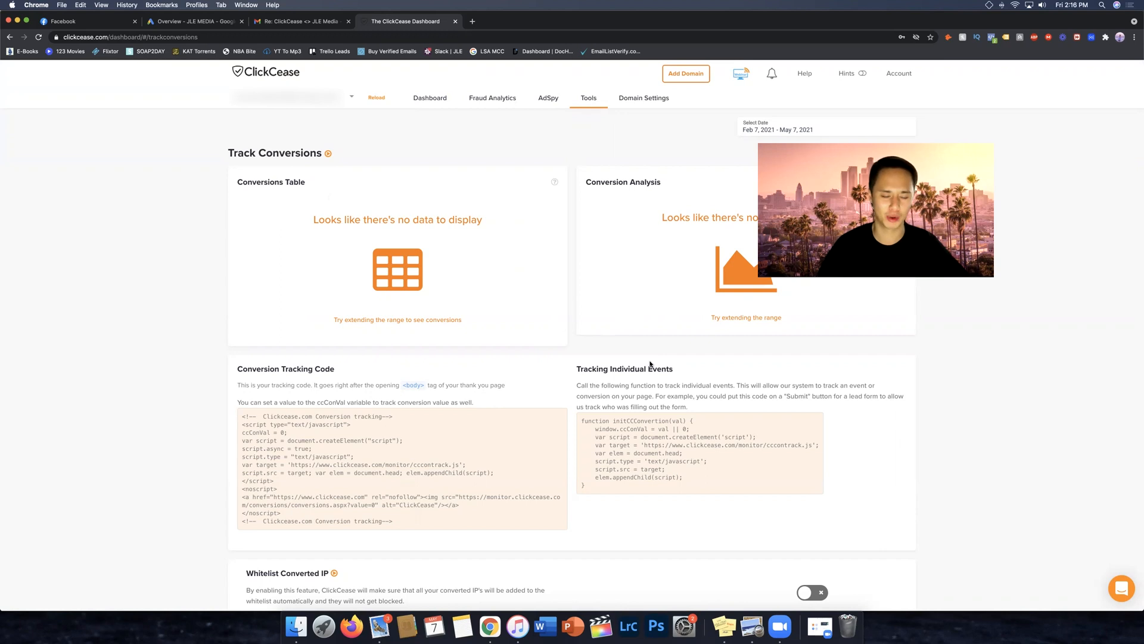
mouse_move(569, 353)
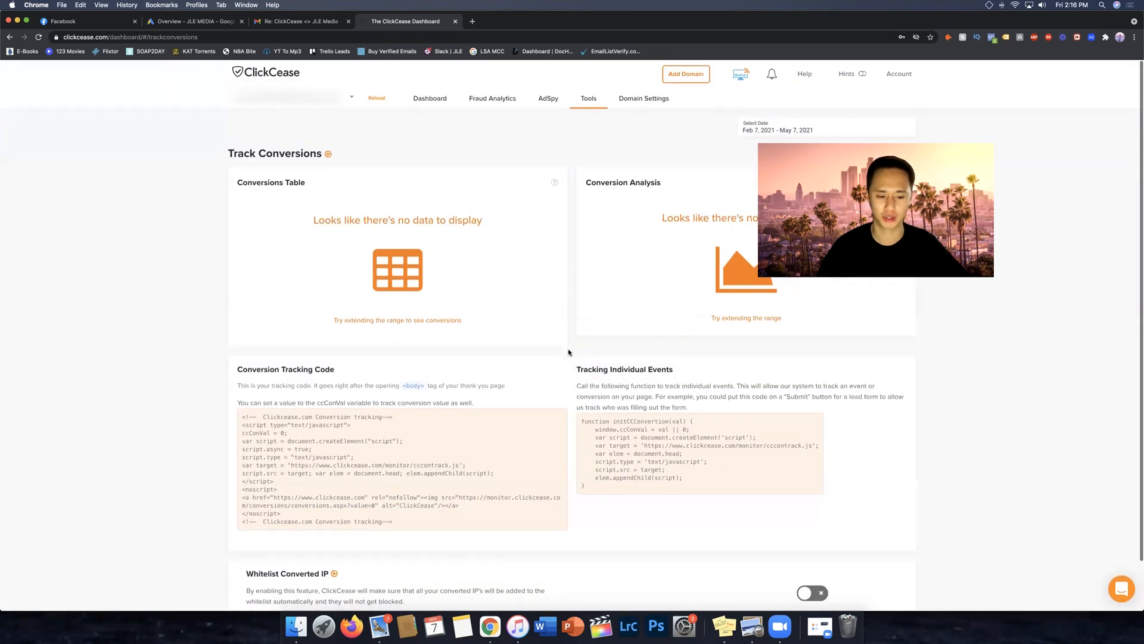
Step: View the Refund Claims page, then start loading Manage Detection Rules
click(589, 97)
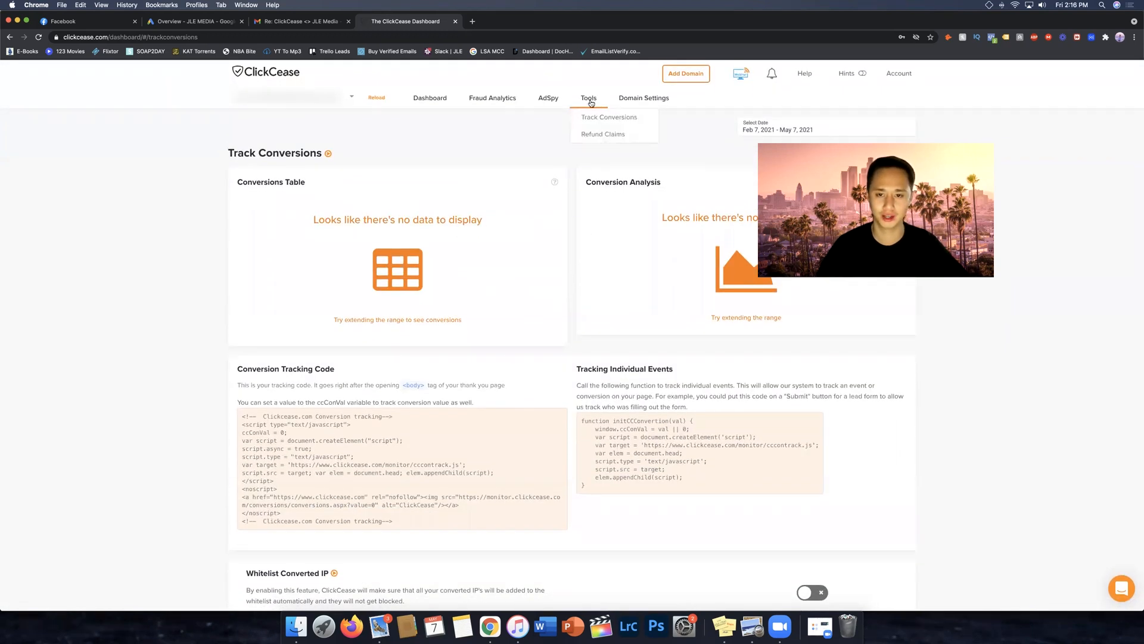
click(602, 133)
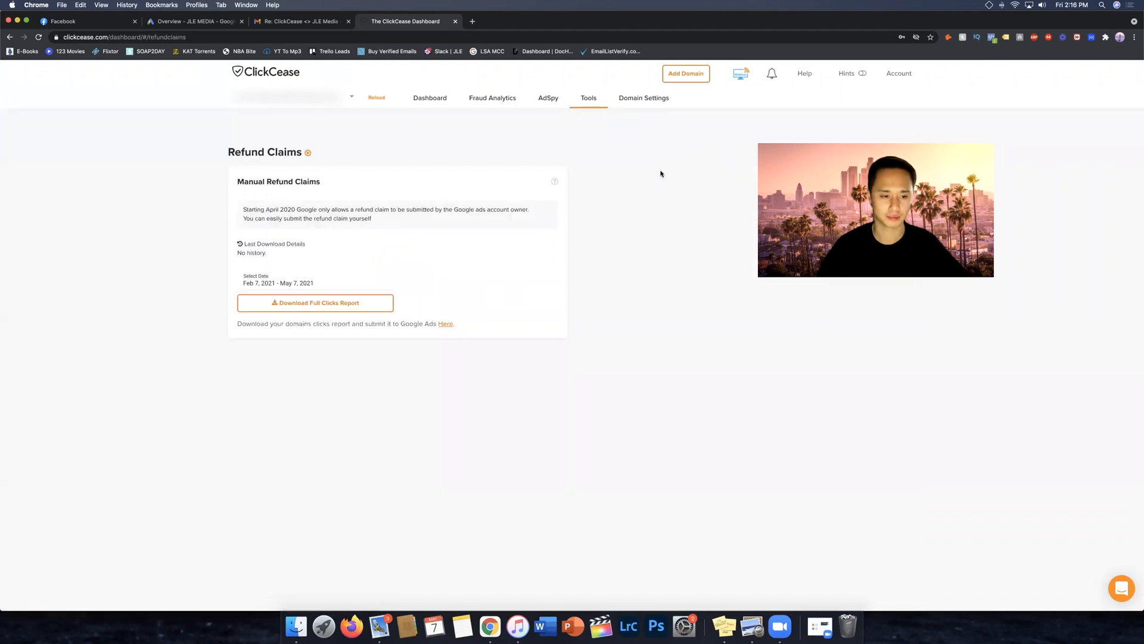
click(643, 97)
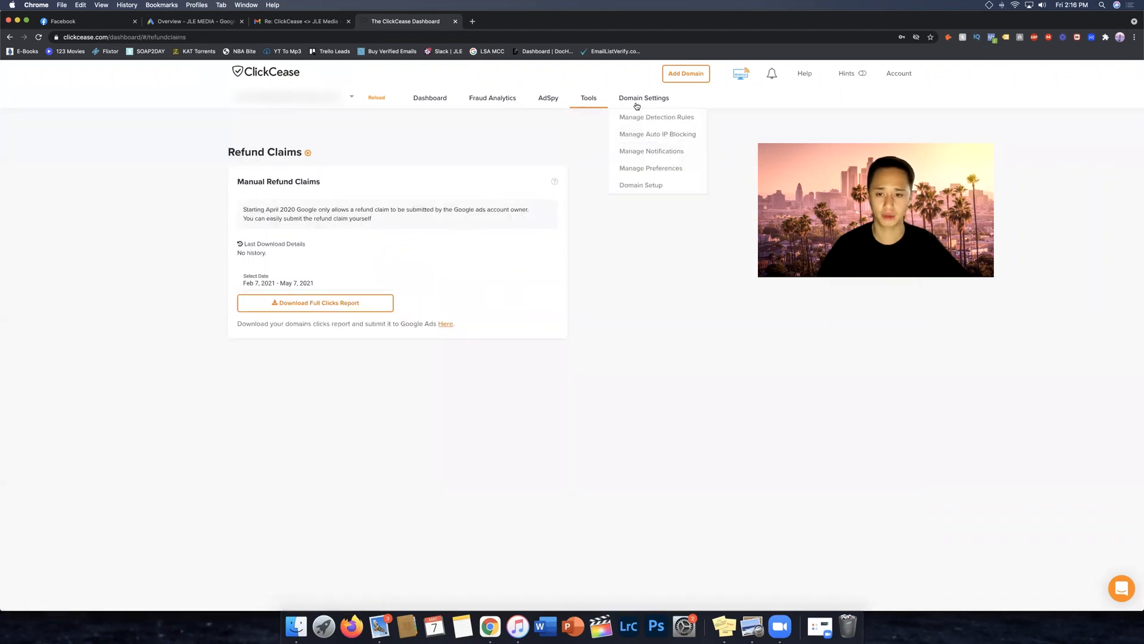
click(656, 116)
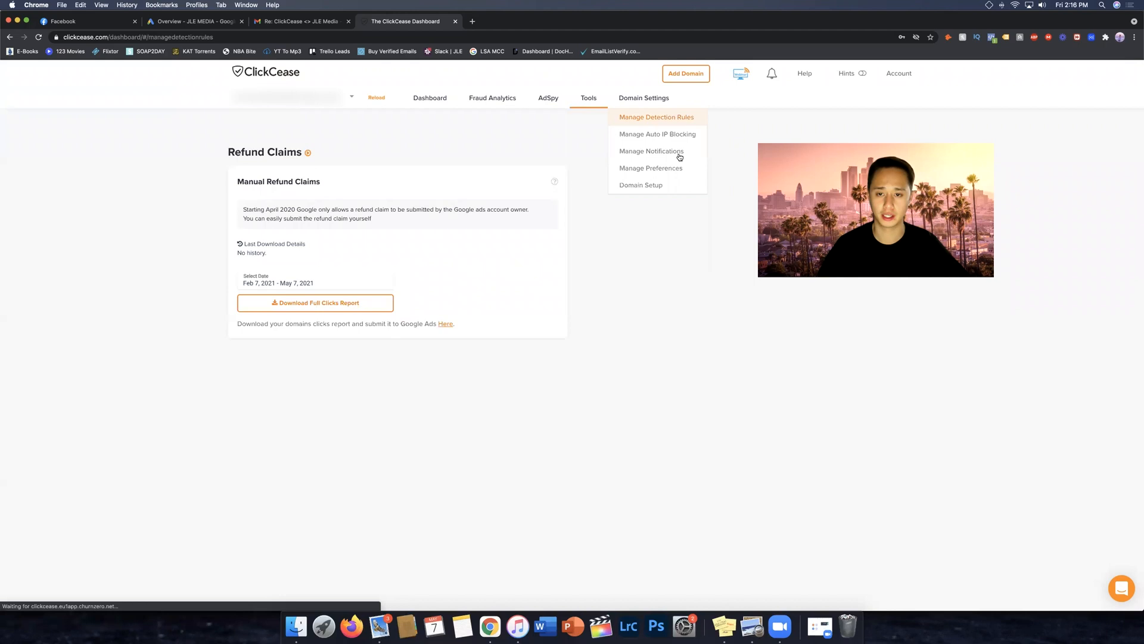
Step: Scroll through the detection rules, then return to the all-domains Account Overview
click(655, 116)
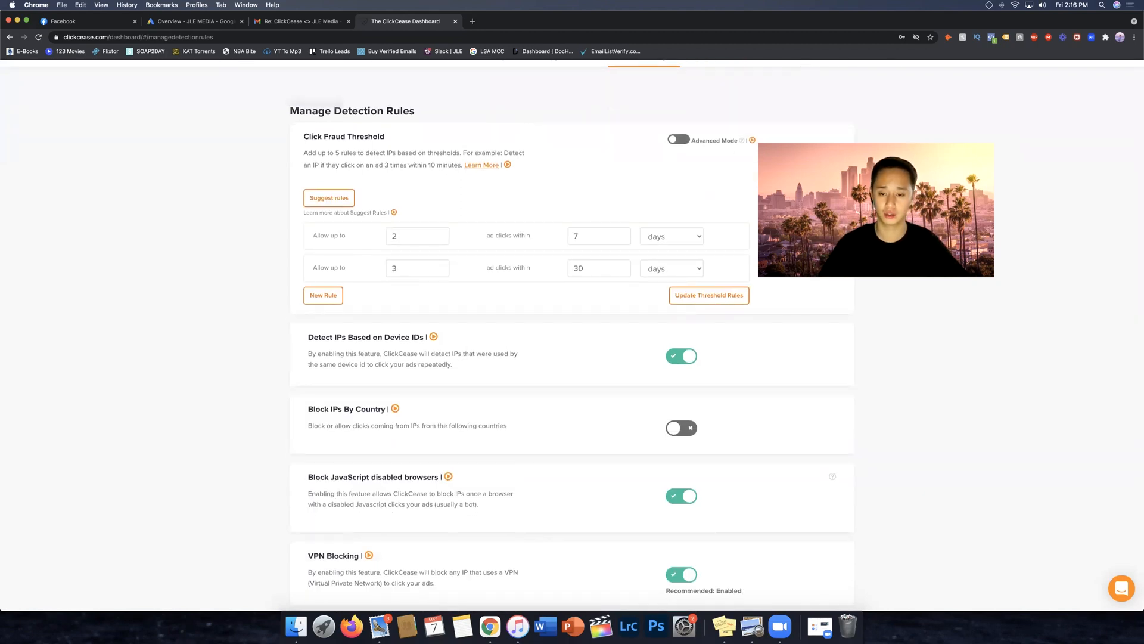
scroll(down, 3)
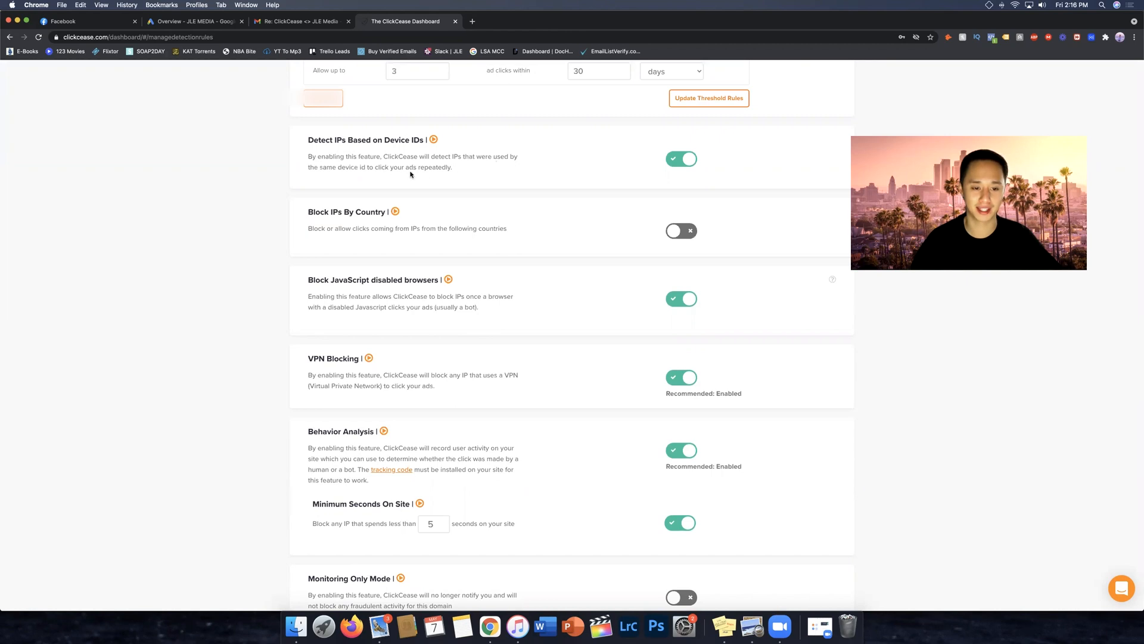
scroll(down, 3)
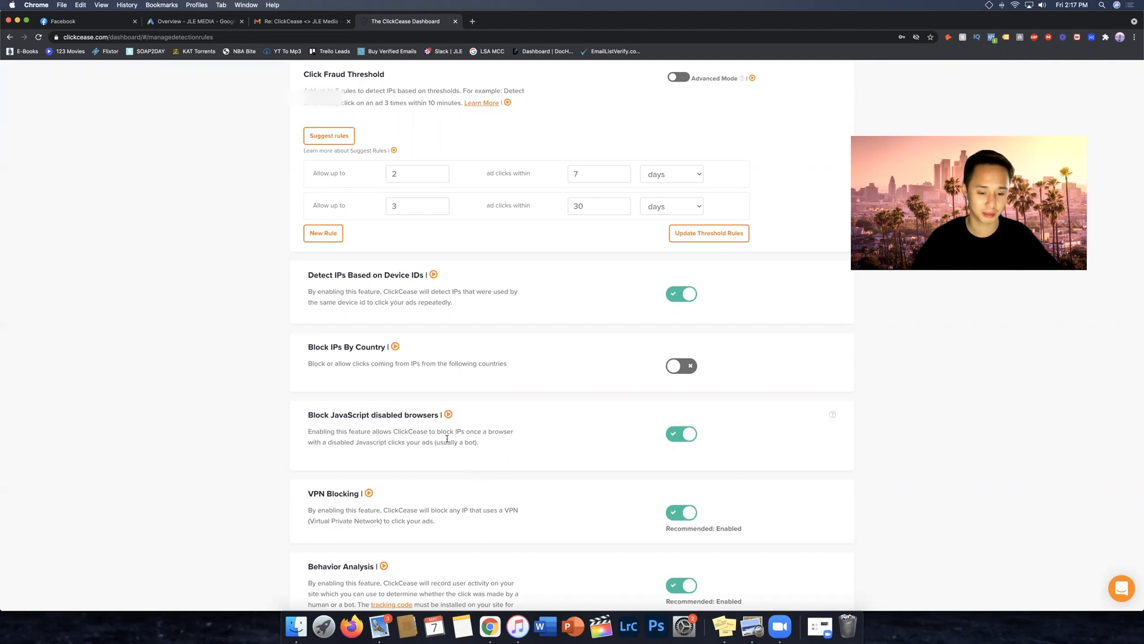
mouse_move(501, 439)
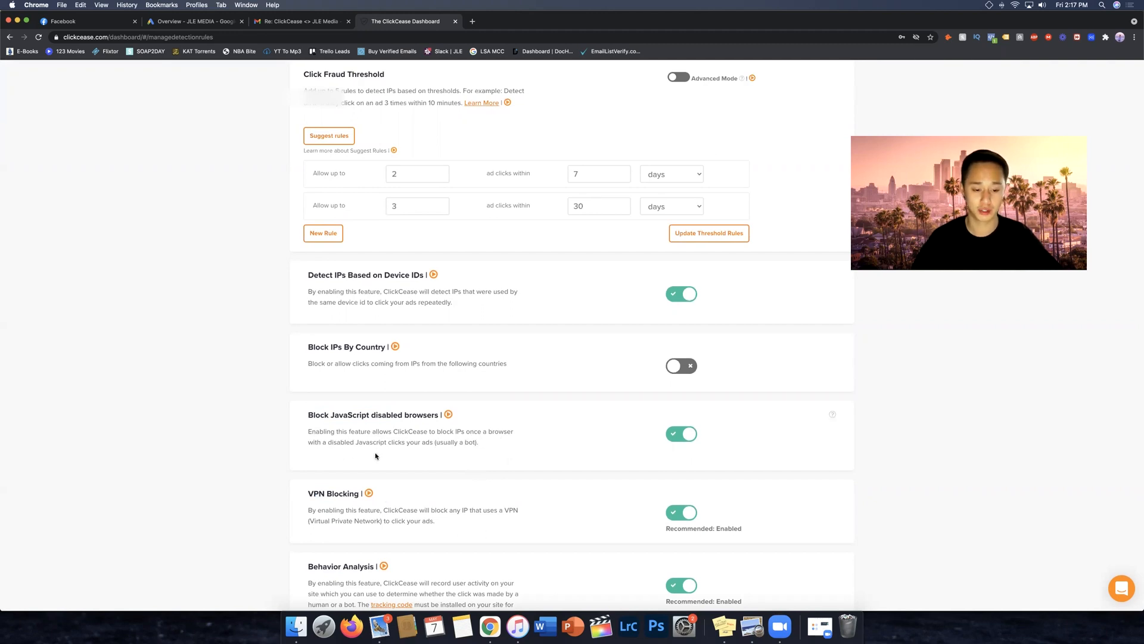
mouse_move(467, 452)
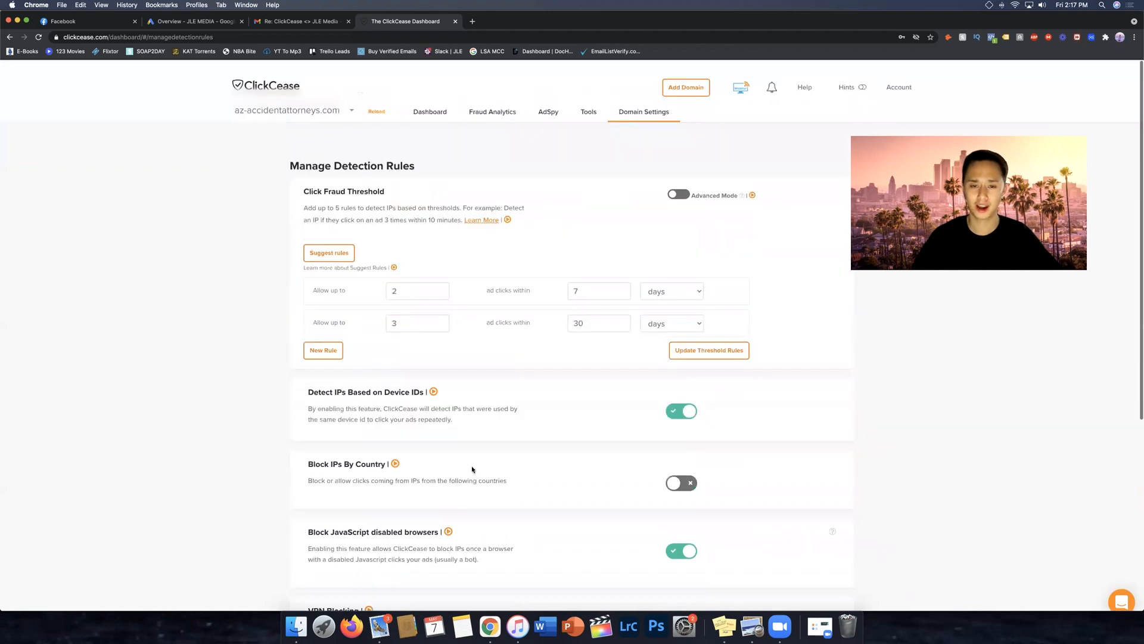
click(429, 112)
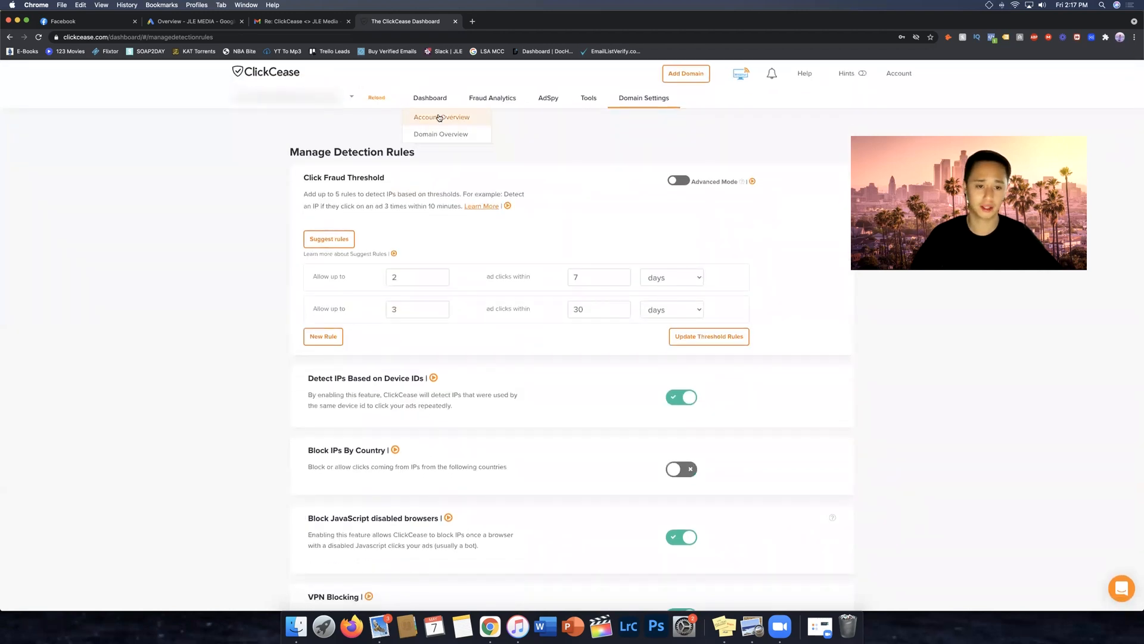
click(442, 117)
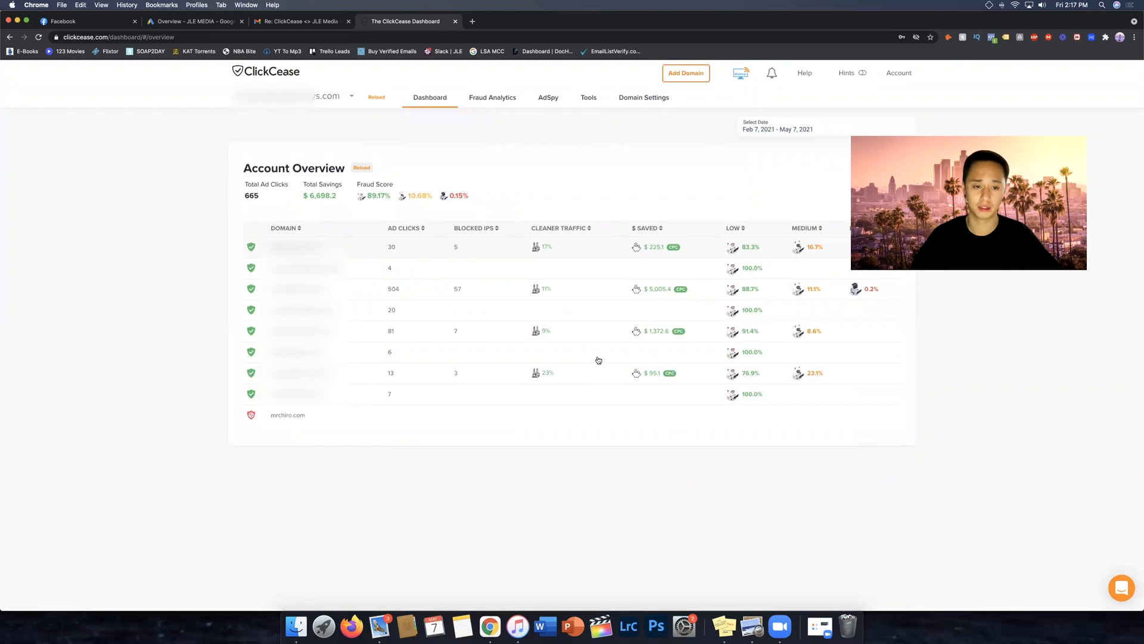